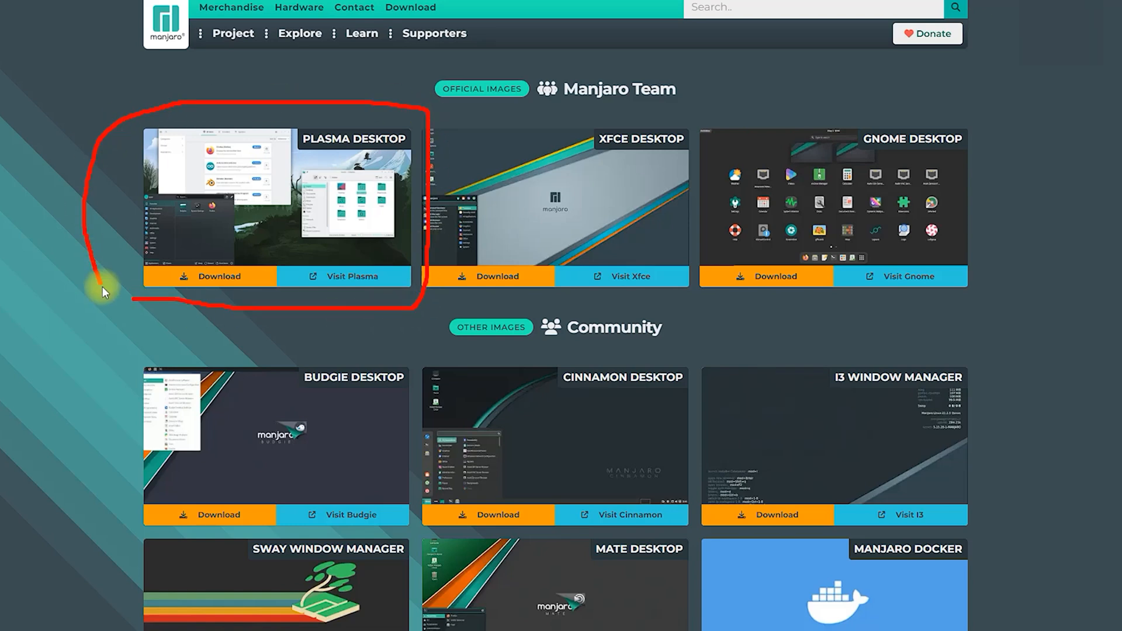
# Go from manjaro.org to the KDE Plasma website and scroll through its feature overview
pyautogui.click(219, 276)
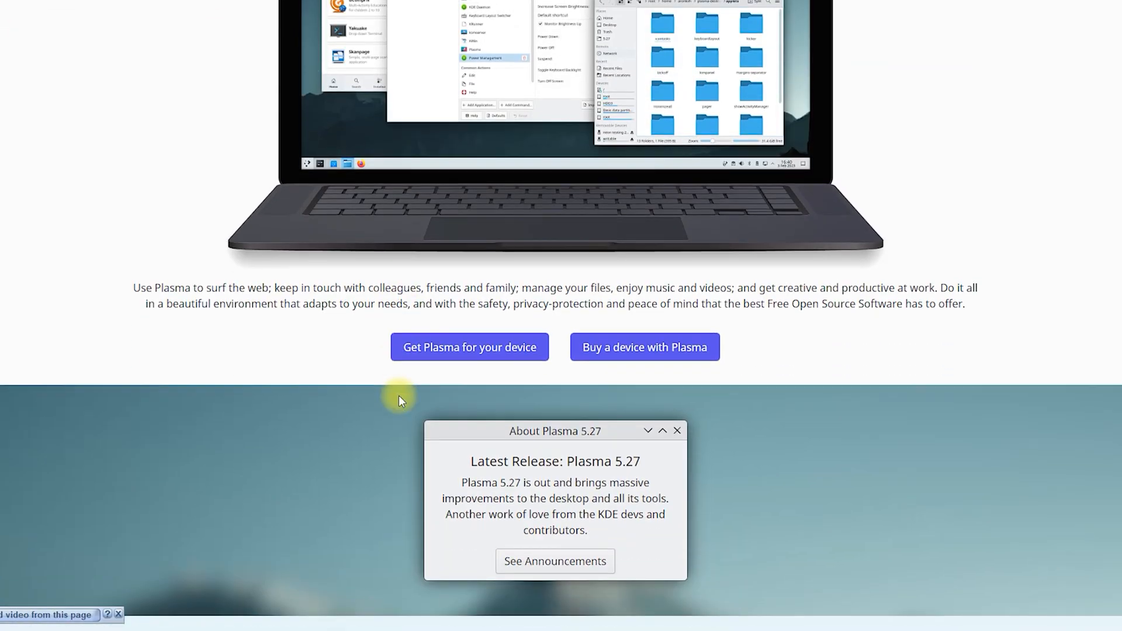
pyautogui.scroll(-3)
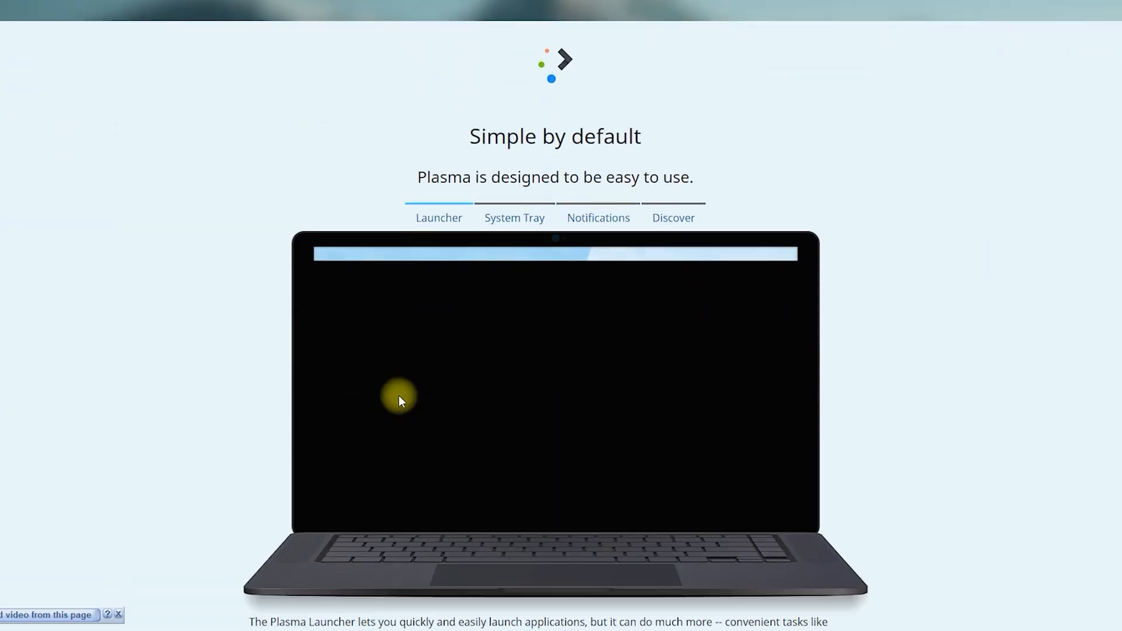
pyautogui.scroll(-3)
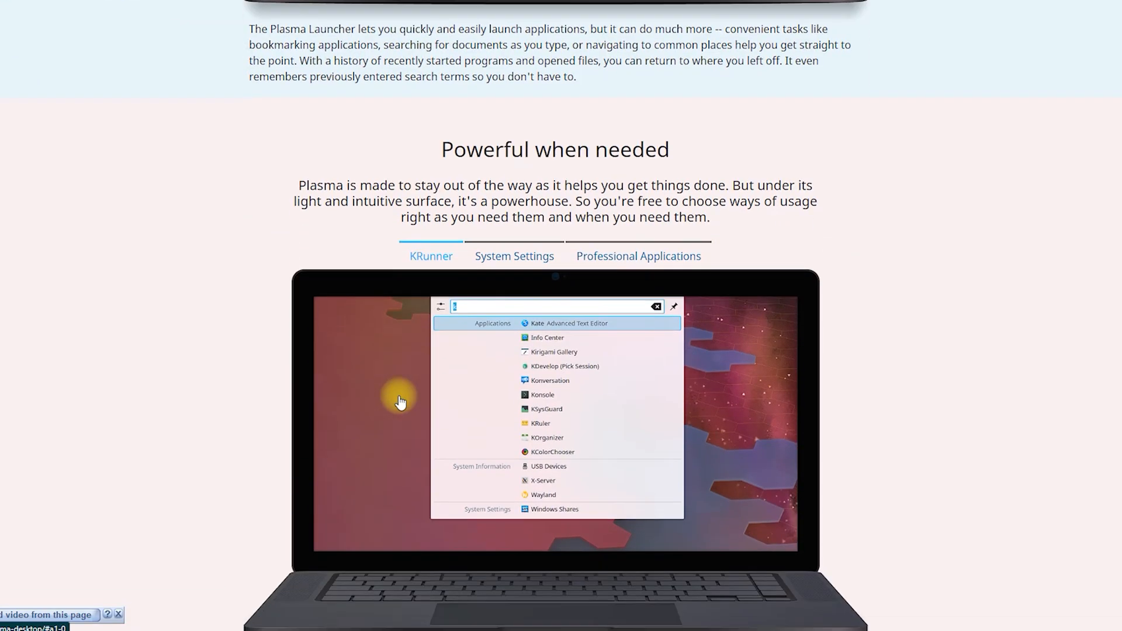
pyautogui.scroll(-3)
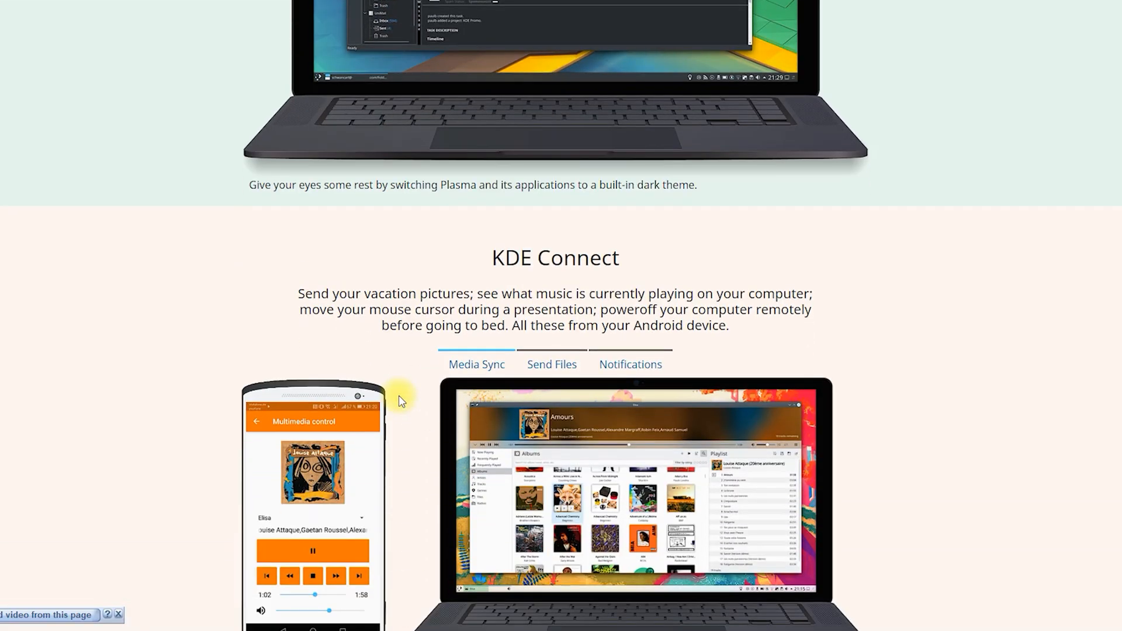
pyautogui.scroll(-3)
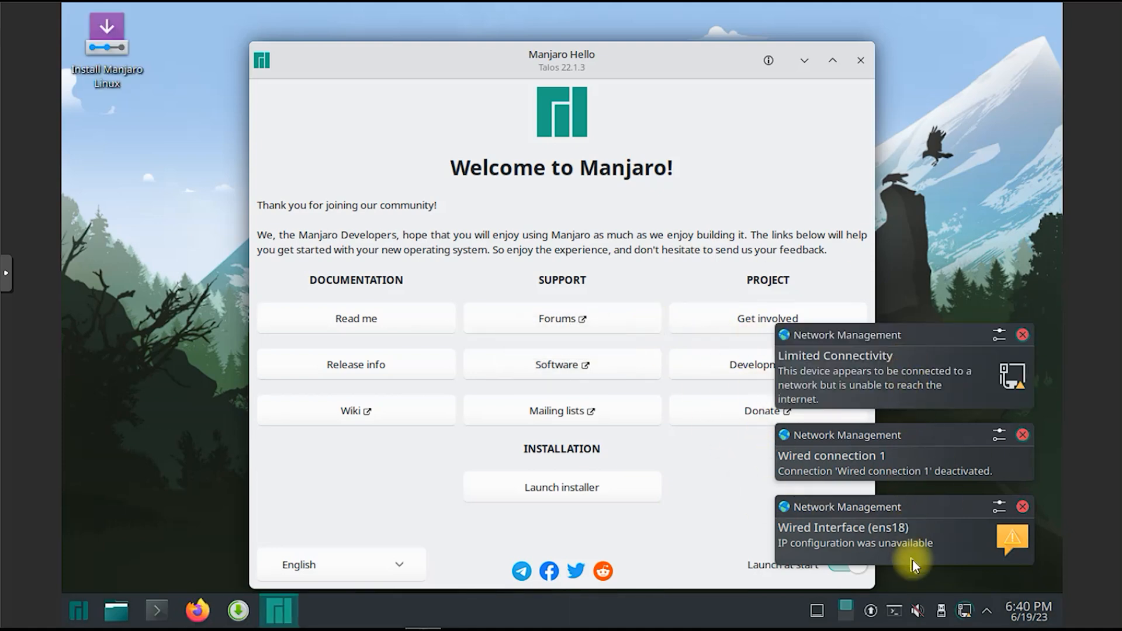
pyautogui.moveTo(893, 218)
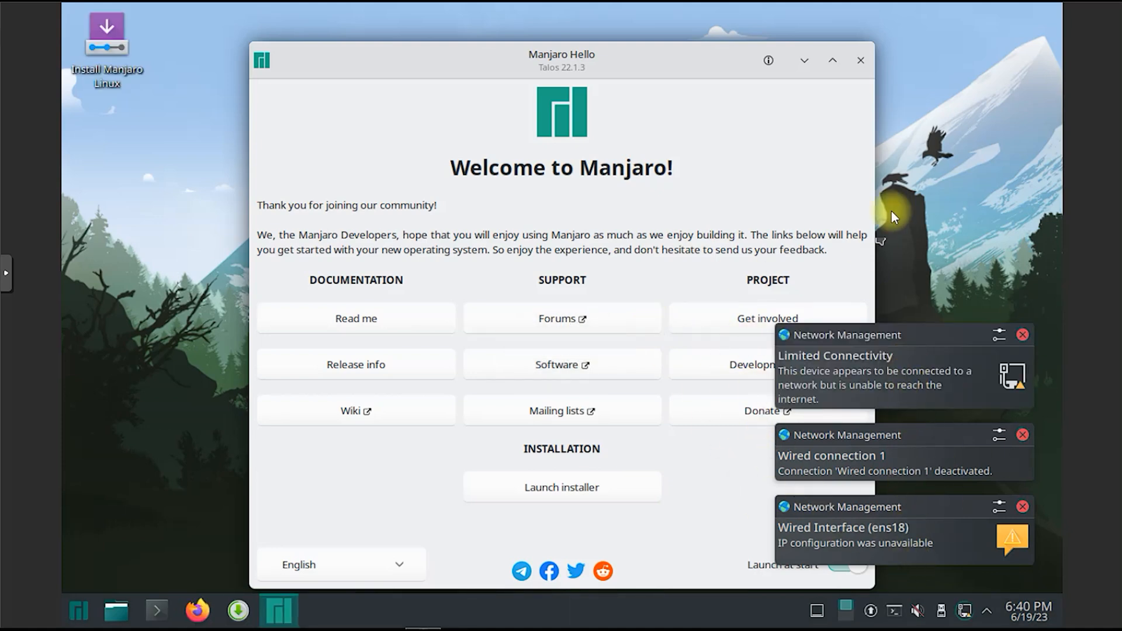
# Close the Manjaro Hello window and bring up the desktop context menu
pyautogui.click(860, 60)
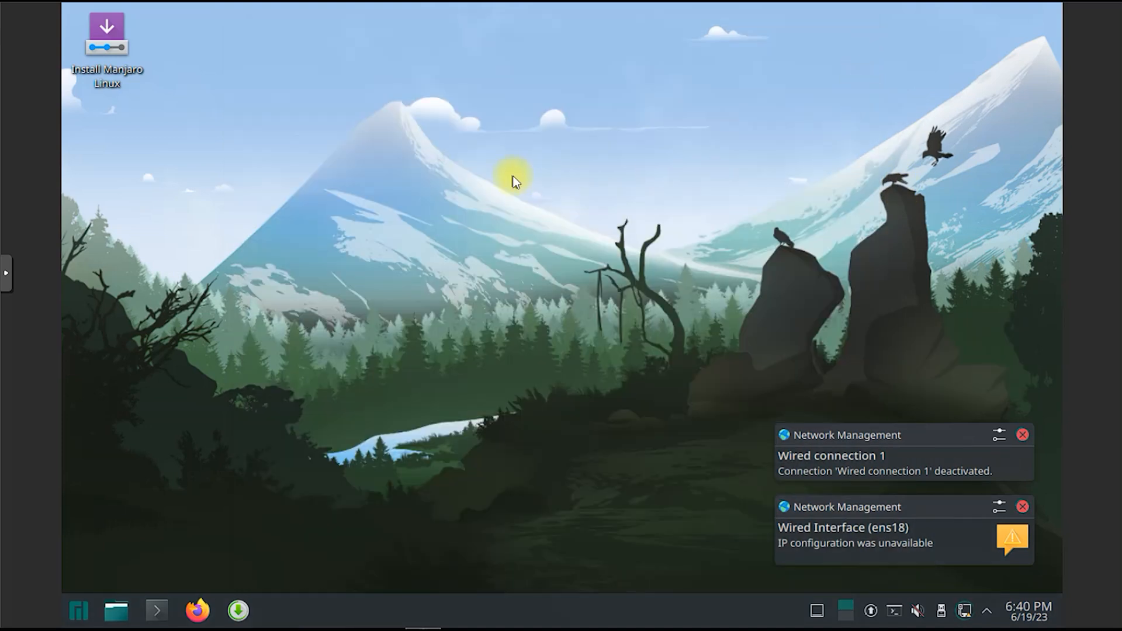
pyautogui.rightClick(514, 181)
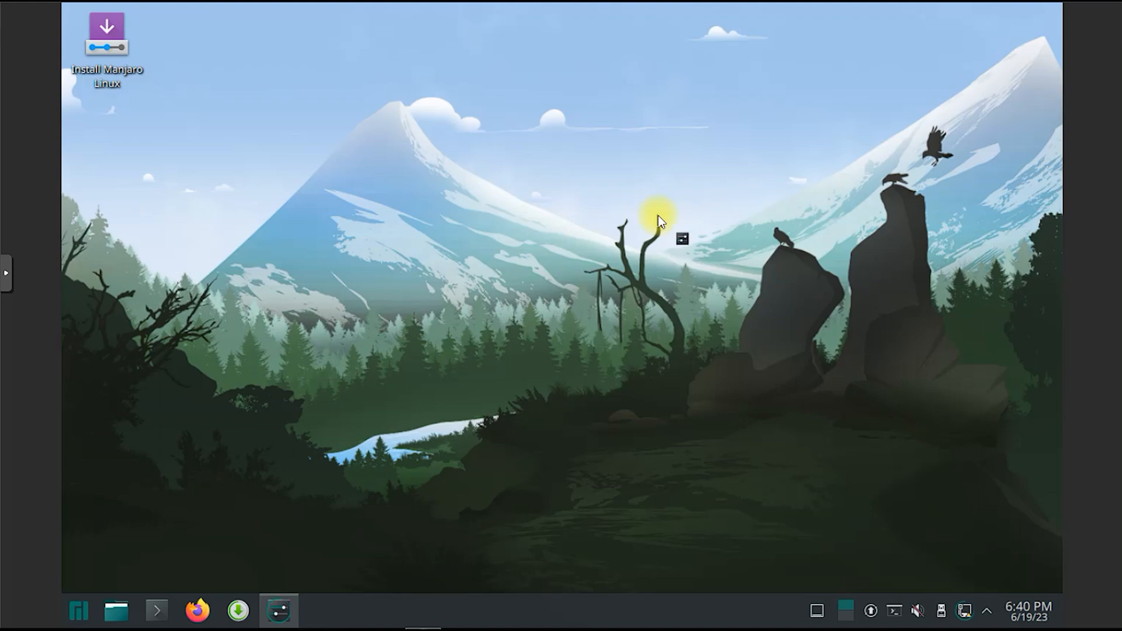
pyautogui.click(277, 610)
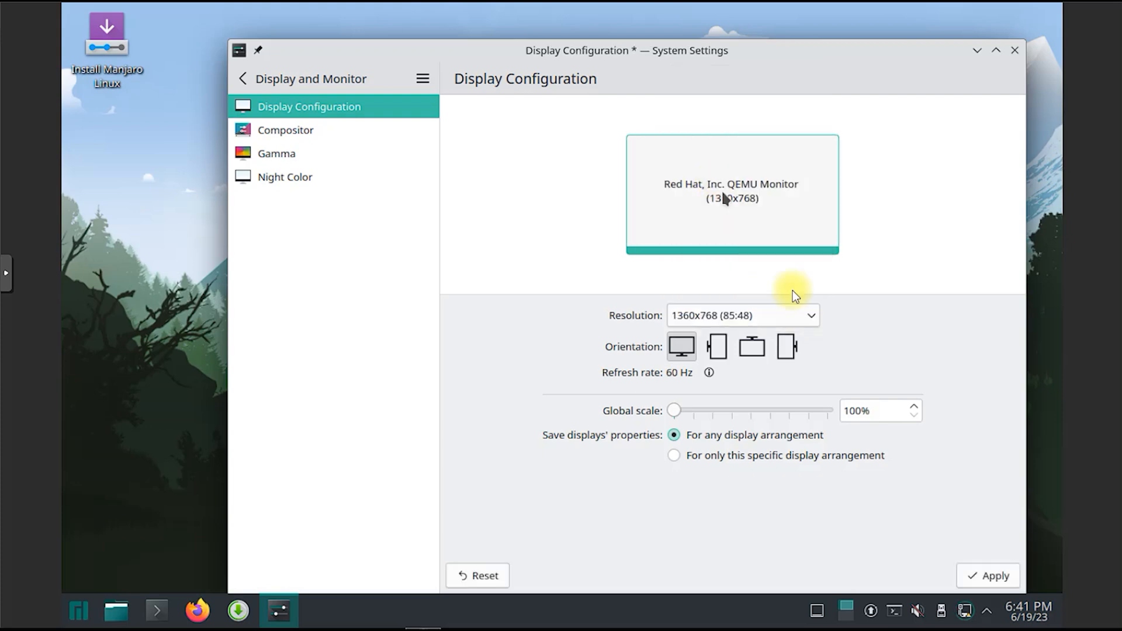
# Apply the display configuration and keep the new settings
pyautogui.click(993, 575)
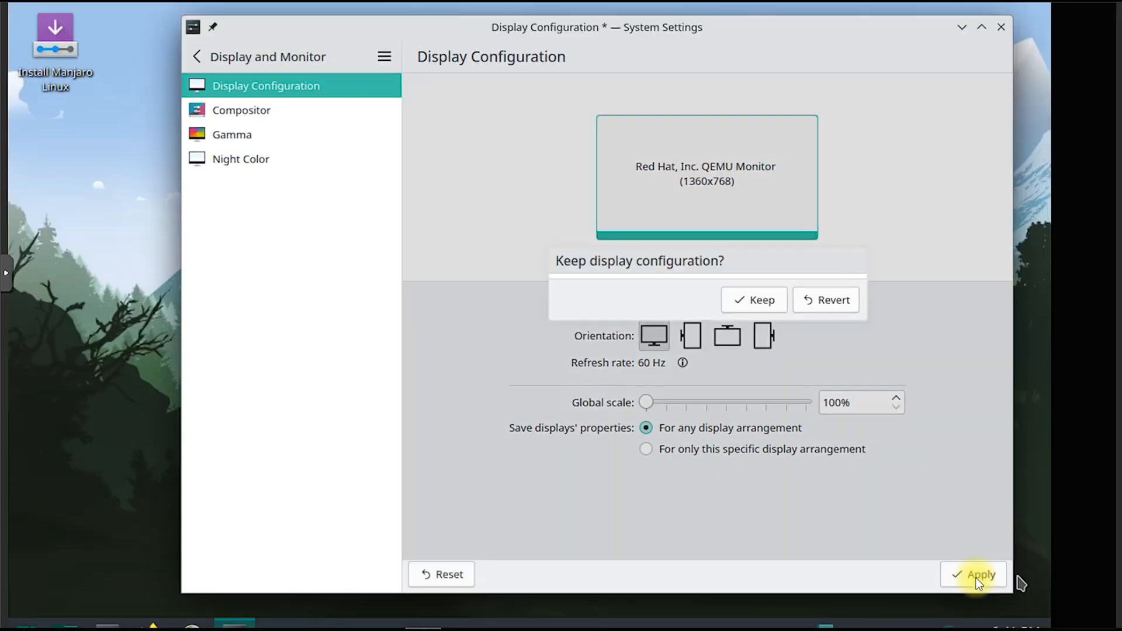
pyautogui.click(973, 574)
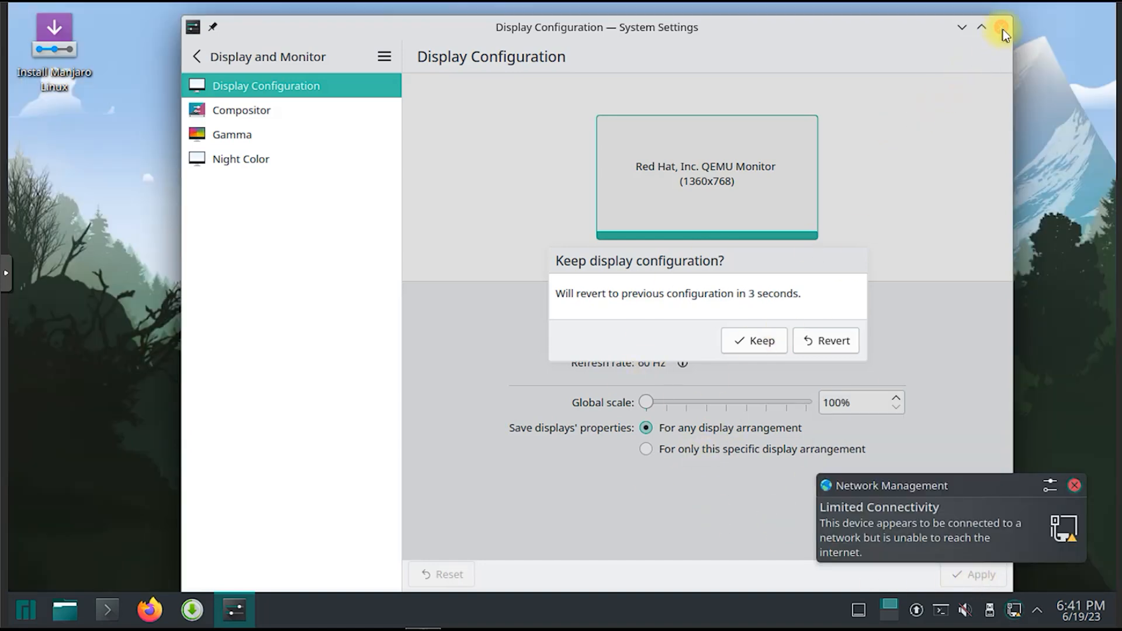
pyautogui.click(753, 340)
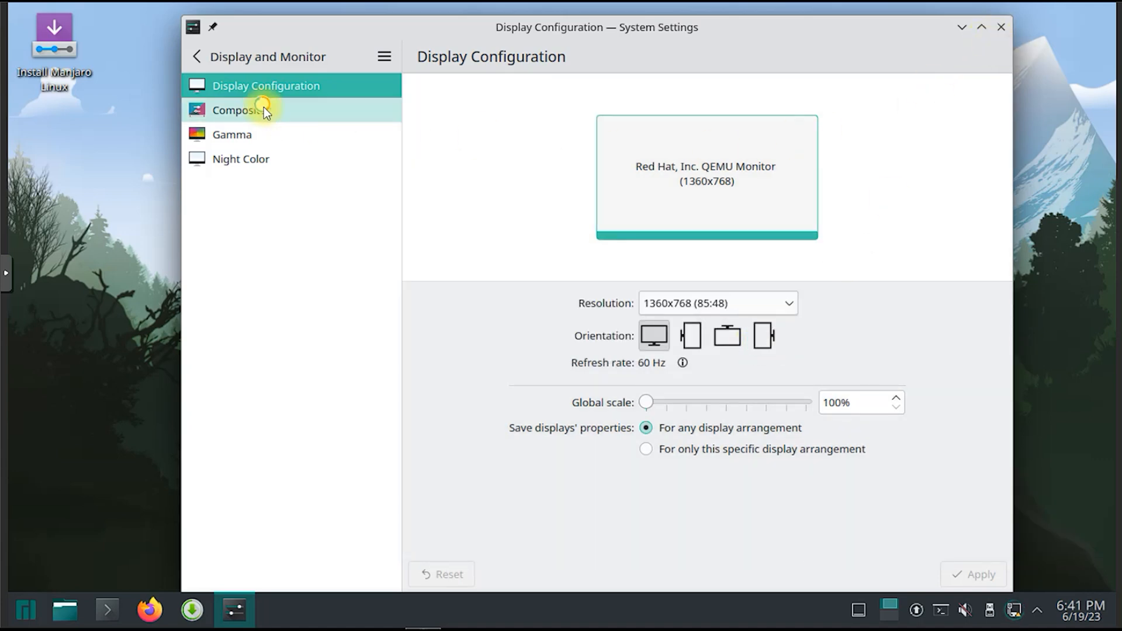
# Review the Gamma and Night Color pages, then close System Settings
pyautogui.click(231, 133)
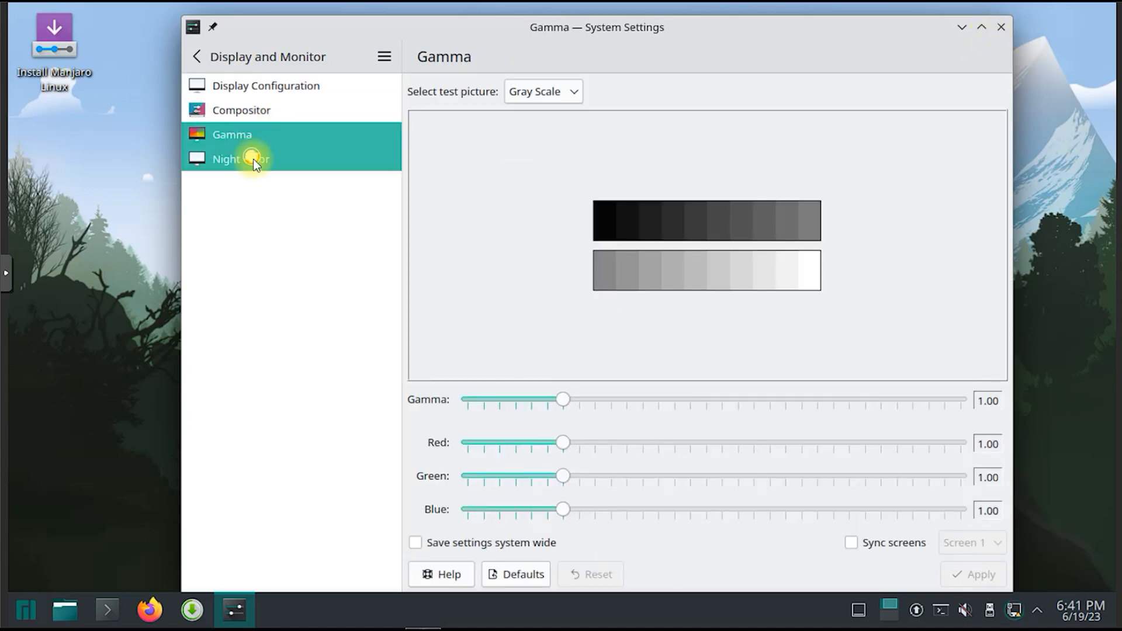
pyautogui.click(240, 159)
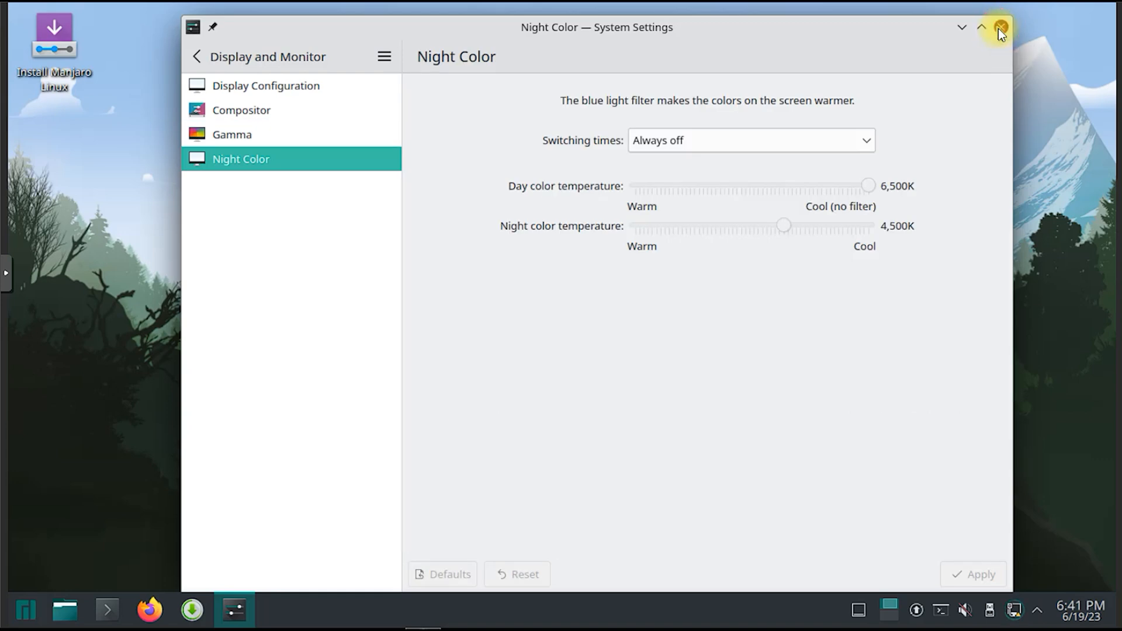
pyautogui.click(1000, 28)
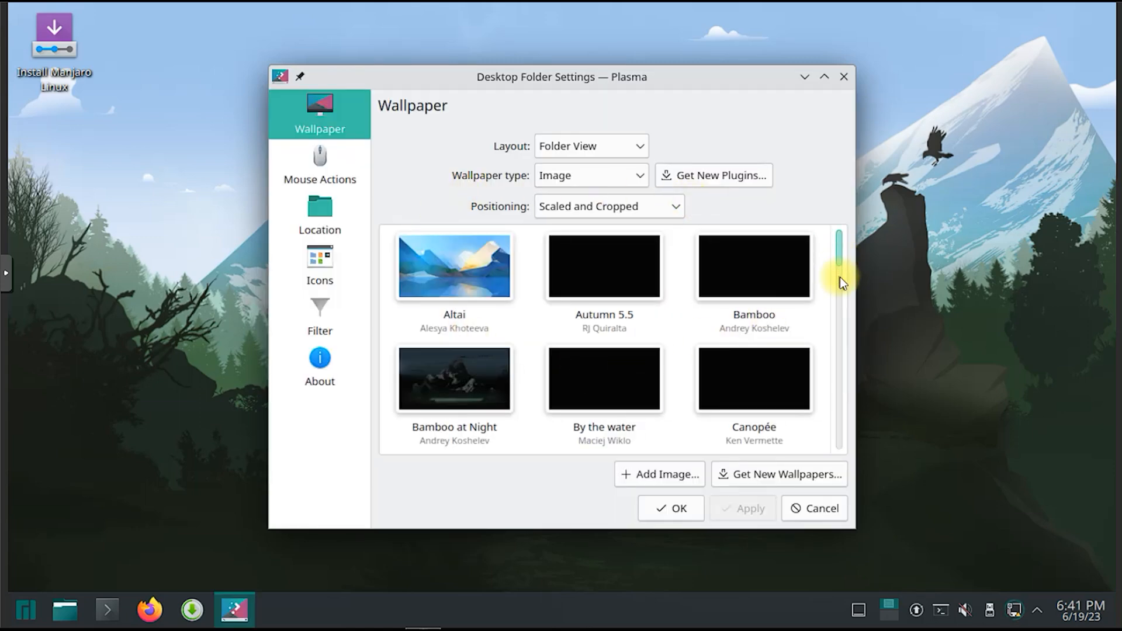
# Browse the wallpaper thumbnails and close Desktop Folder Settings without changing the wallpaper
pyautogui.scroll(-3)
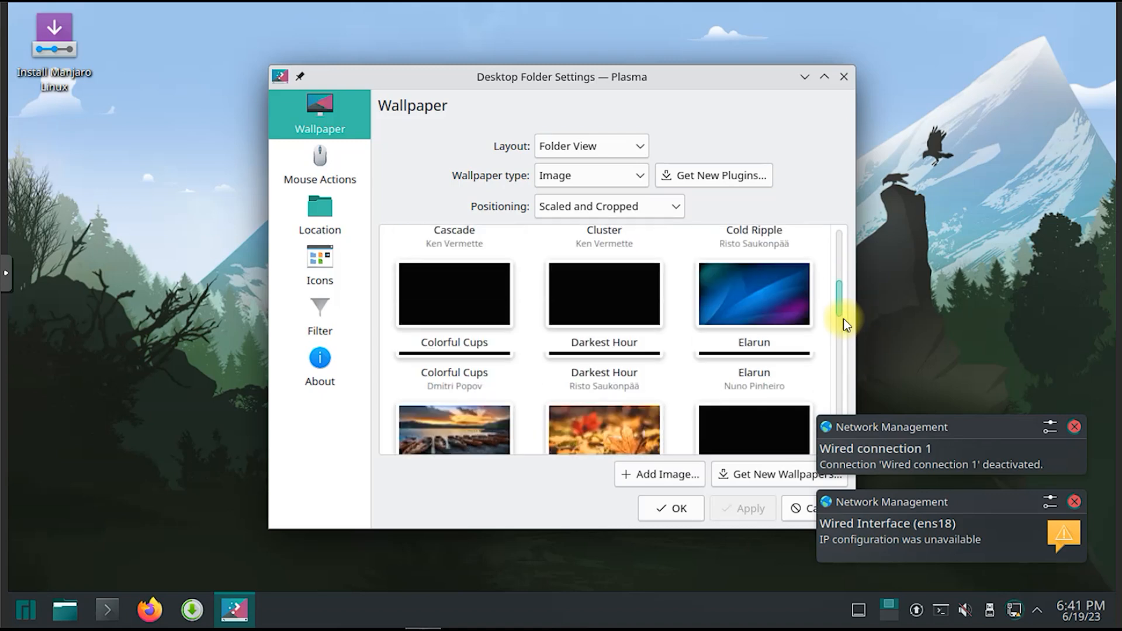
pyautogui.scroll(-3)
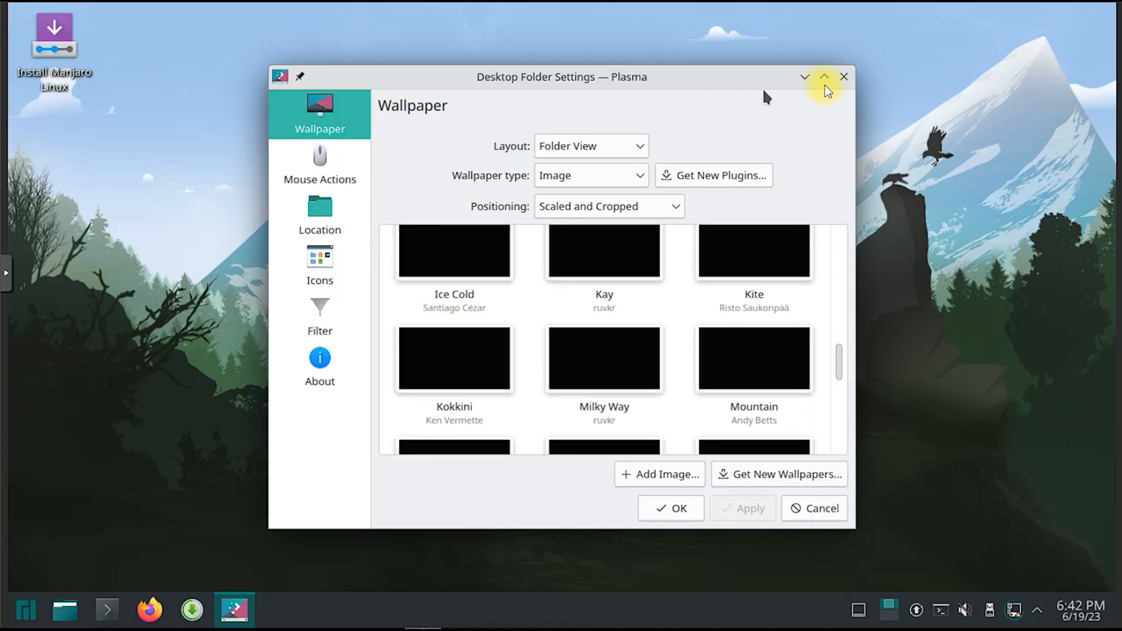
pyautogui.click(843, 77)
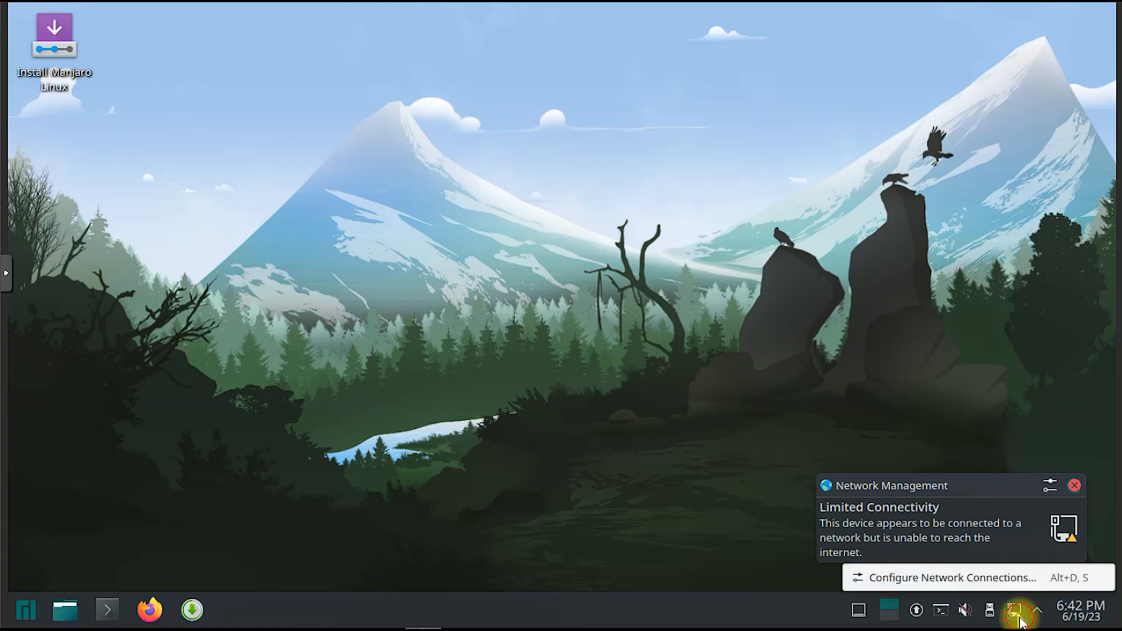
# Switch Wired connection 1 to manual IPv4 with gateway 192.168.100.1 and DNS 1.1.1.1
pyautogui.click(952, 578)
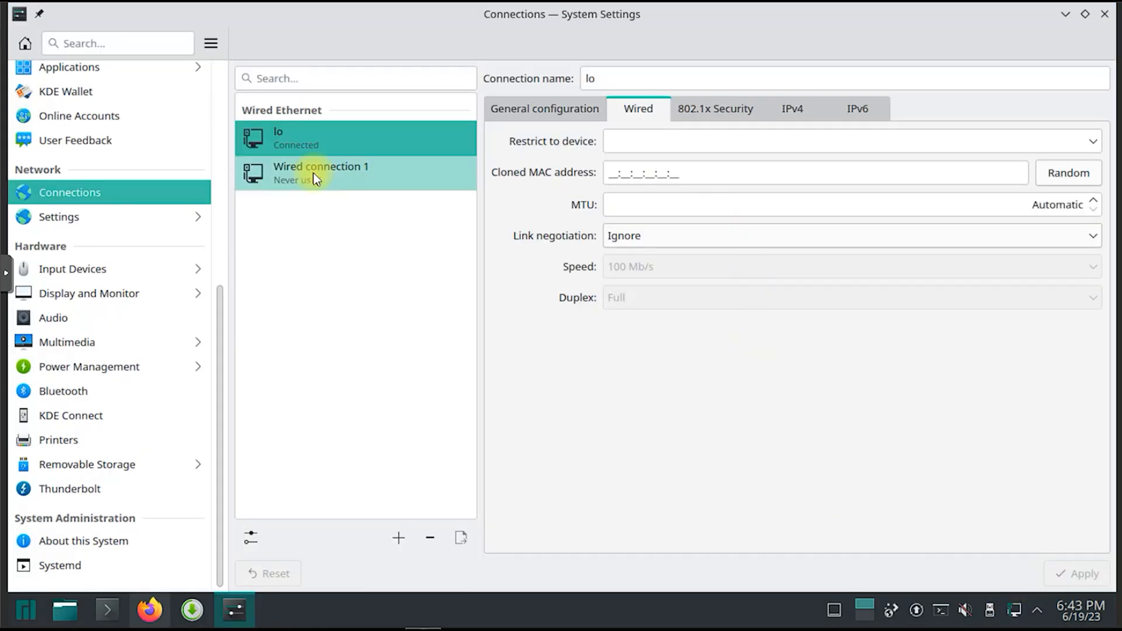
pyautogui.click(791, 108)
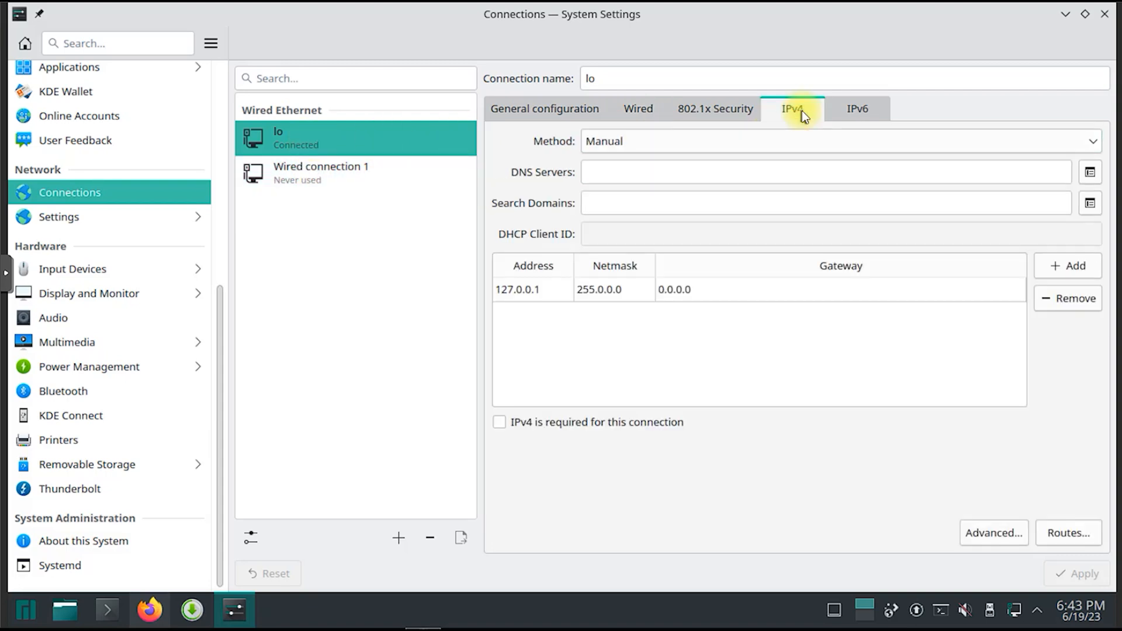
pyautogui.click(321, 172)
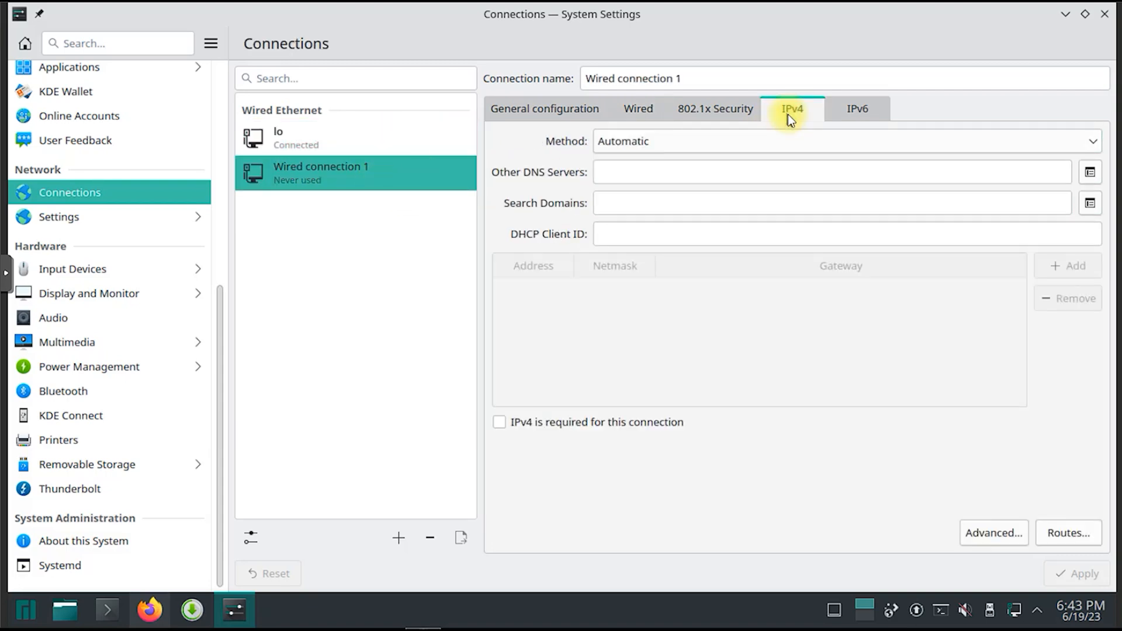
pyautogui.click(845, 141)
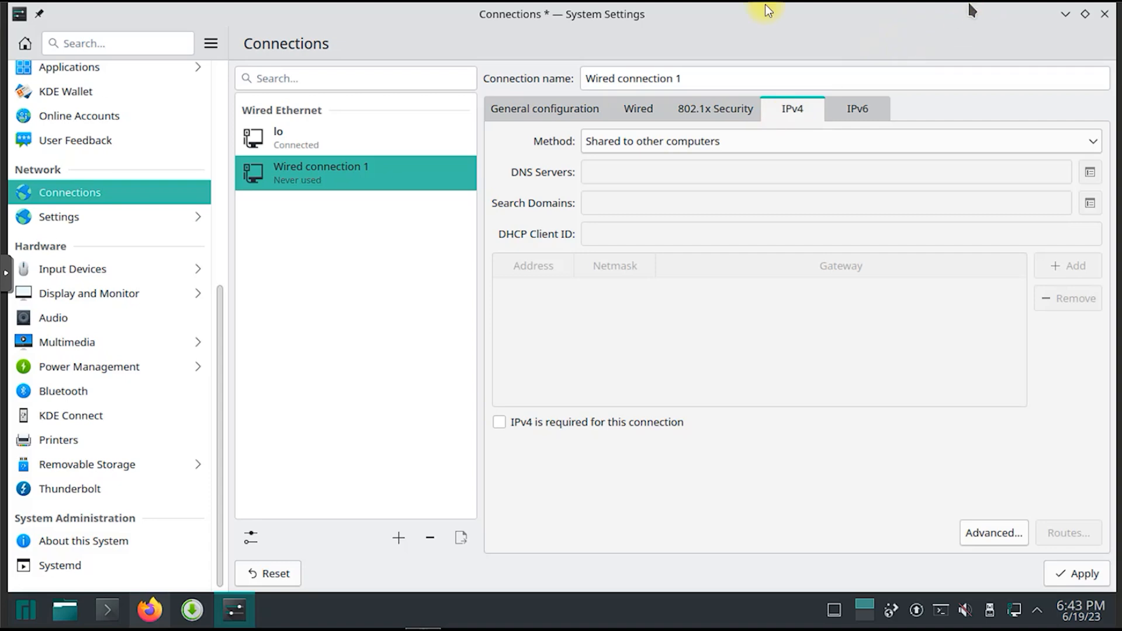
pyautogui.click(838, 141)
pyautogui.write('255.255.255.0')
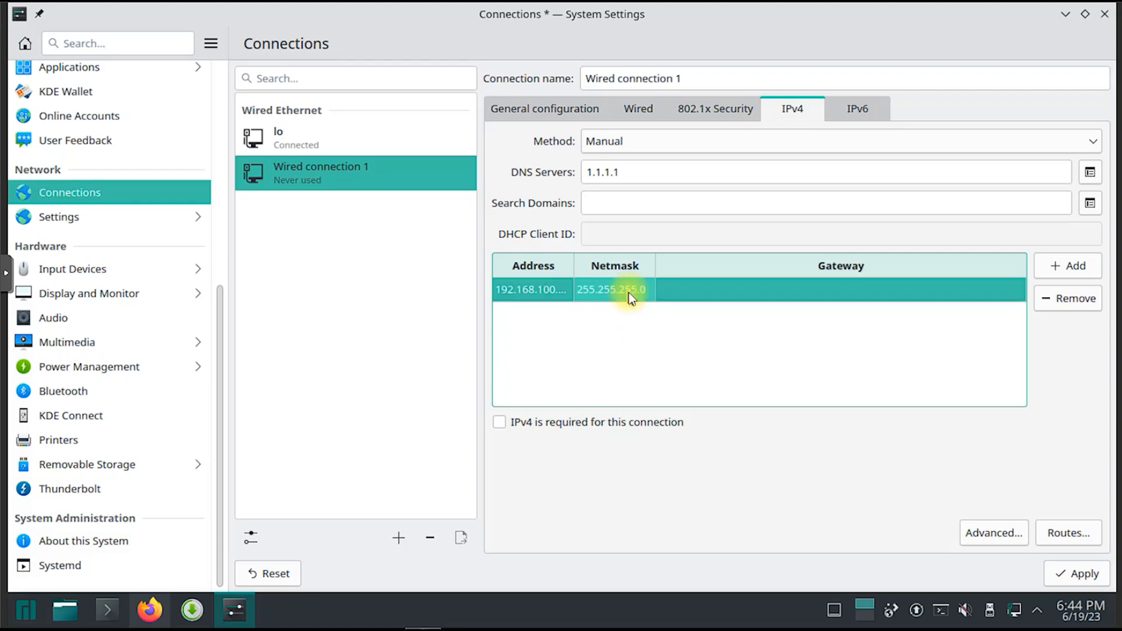
pyautogui.write('192.168.10')
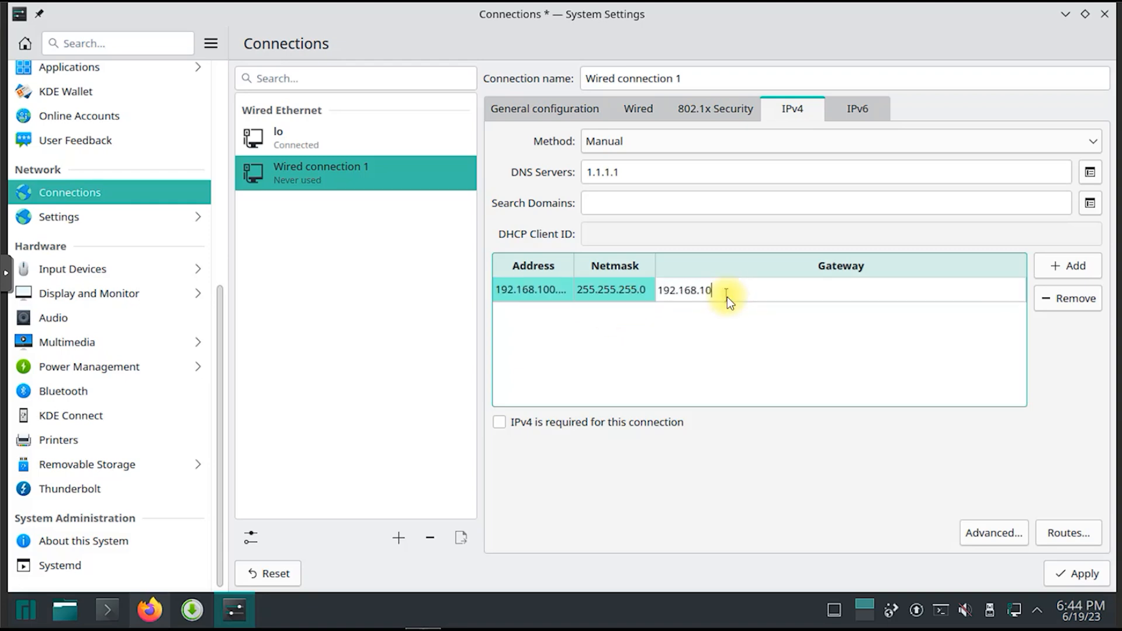
pyautogui.click(1083, 573)
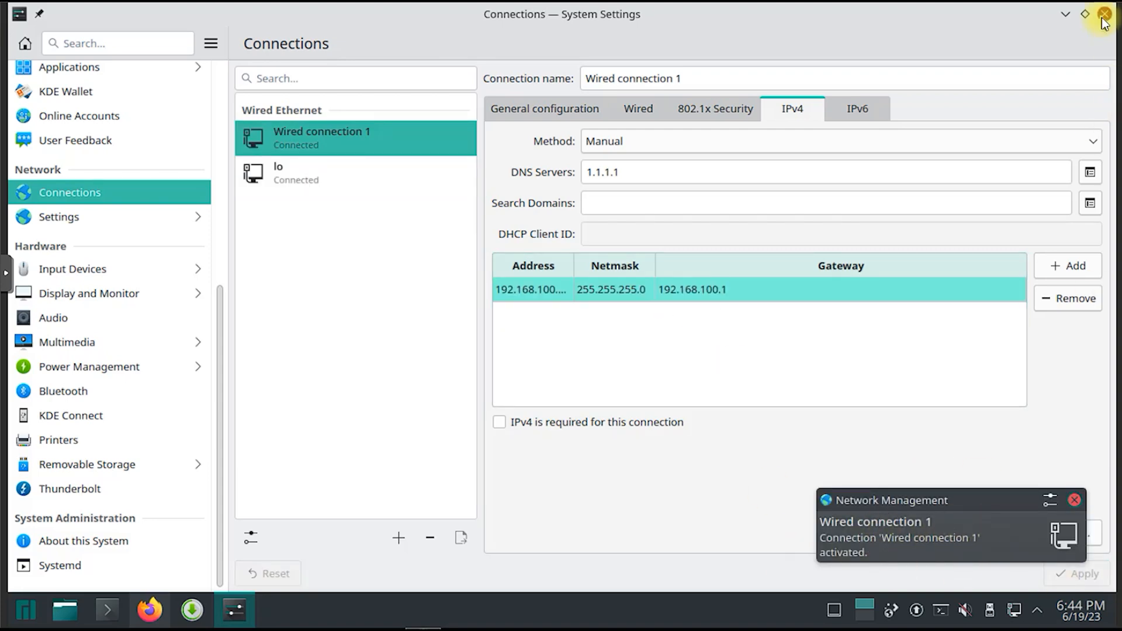
# Close System Settings, launch Firefox and retry loading manjaro.org
pyautogui.click(1104, 13)
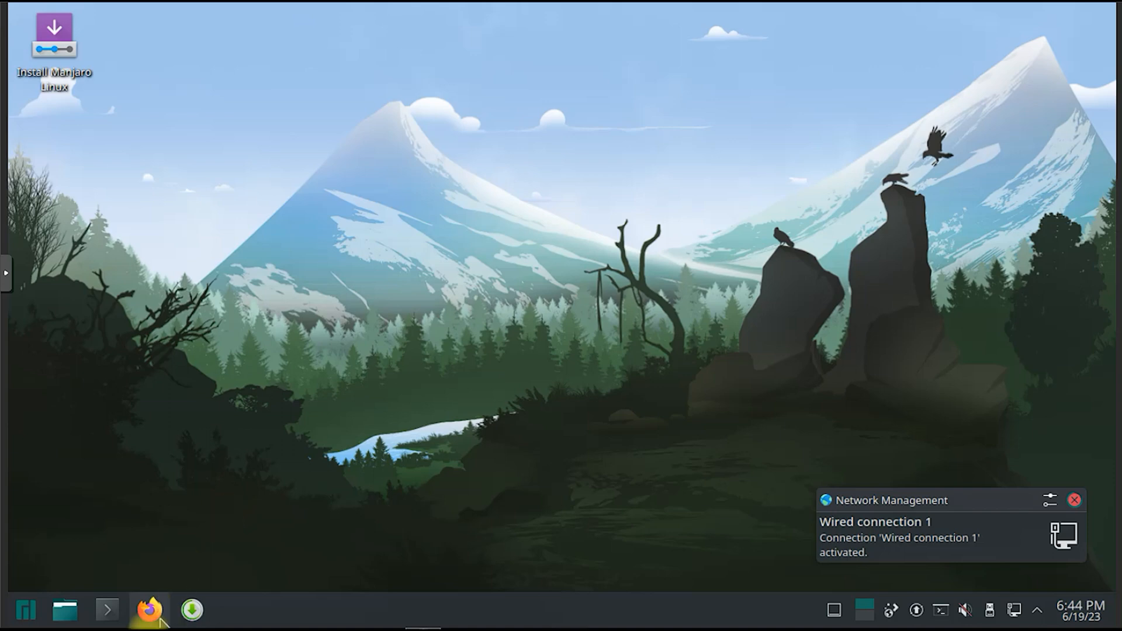
pyautogui.click(149, 610)
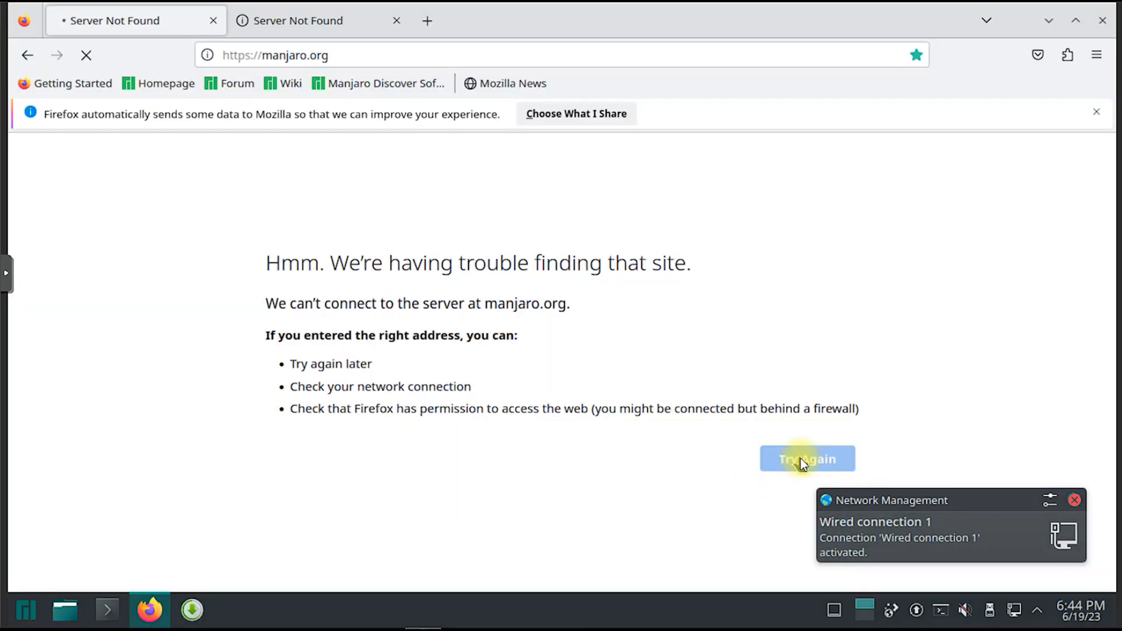
pyautogui.click(807, 459)
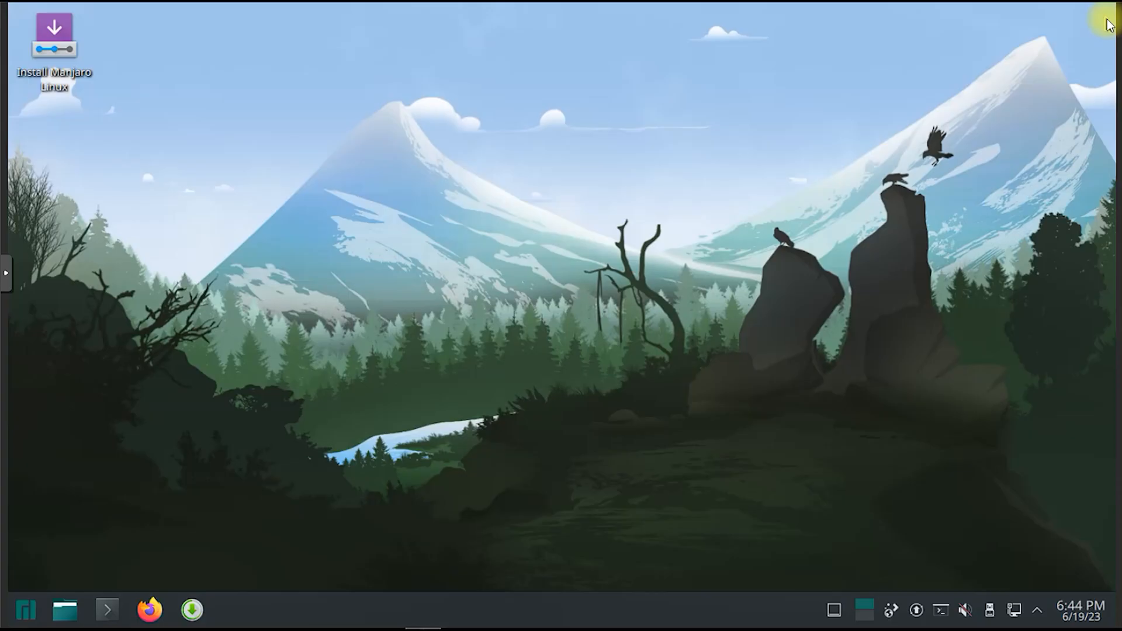
pyautogui.moveTo(26, 609)
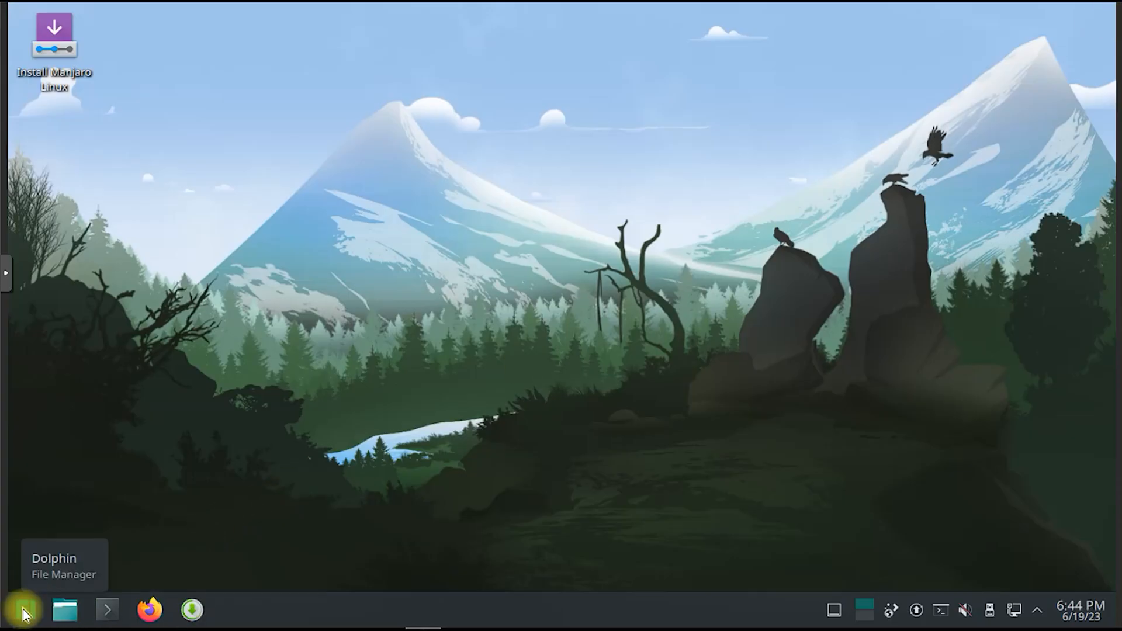
# Show All Applications in the Manjaro launcher and scroll through the alphabetical list
pyautogui.click(24, 610)
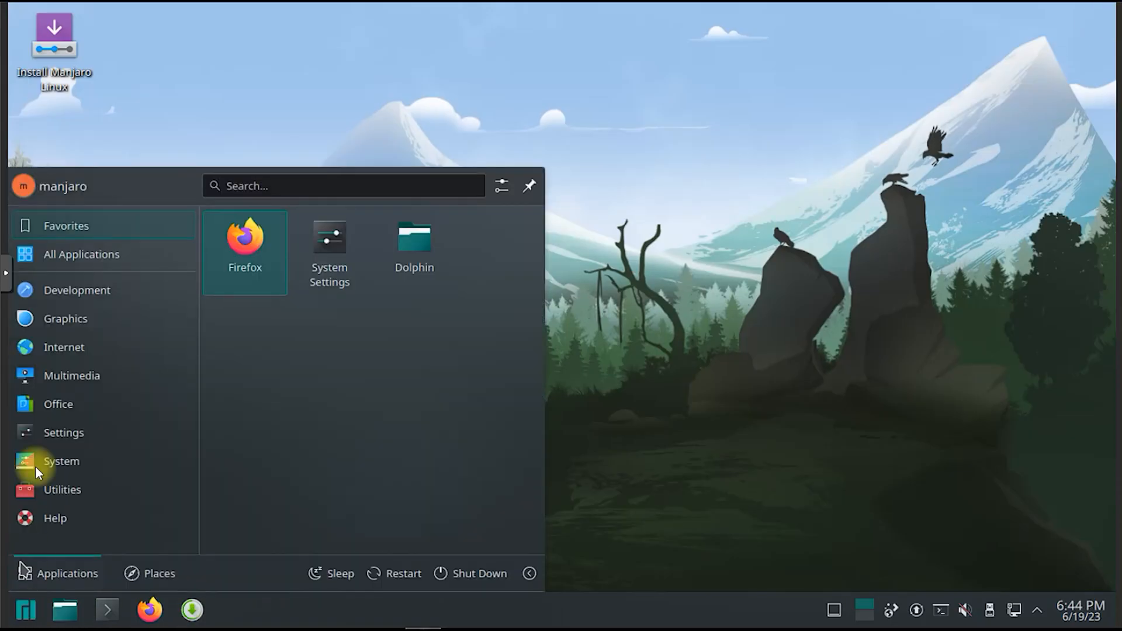
pyautogui.click(82, 255)
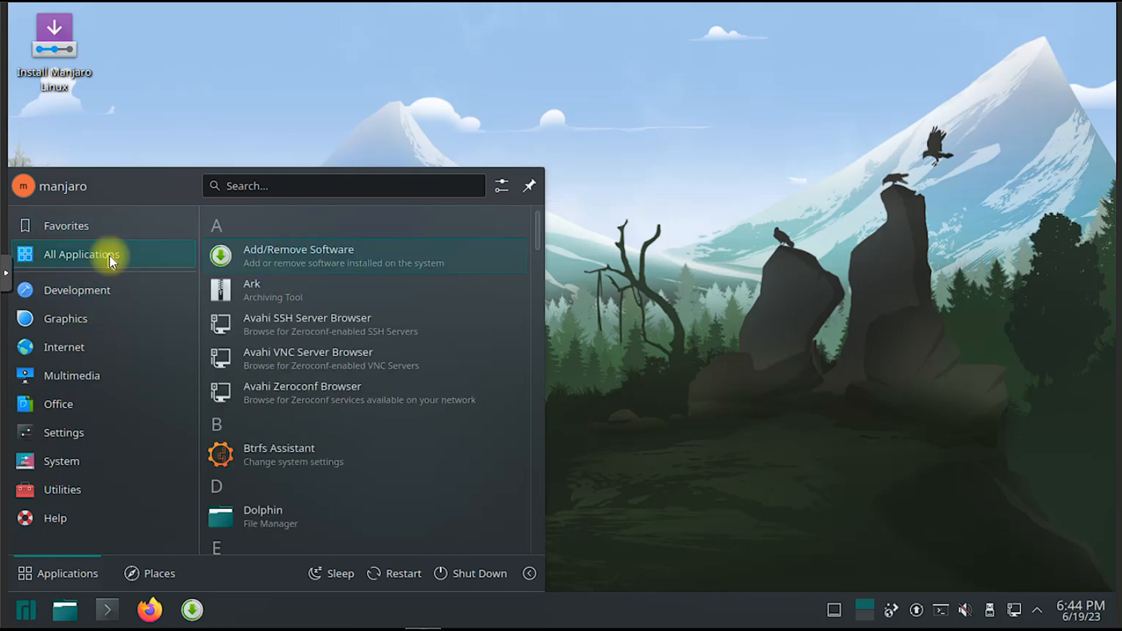
pyautogui.moveTo(336, 359)
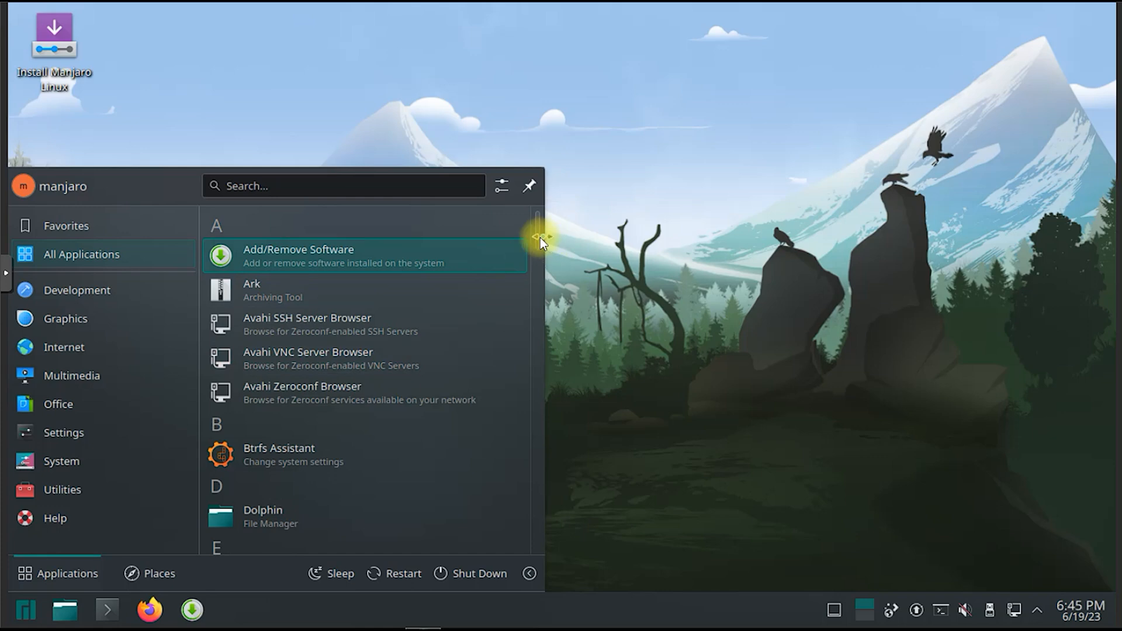
pyautogui.scroll(-3)
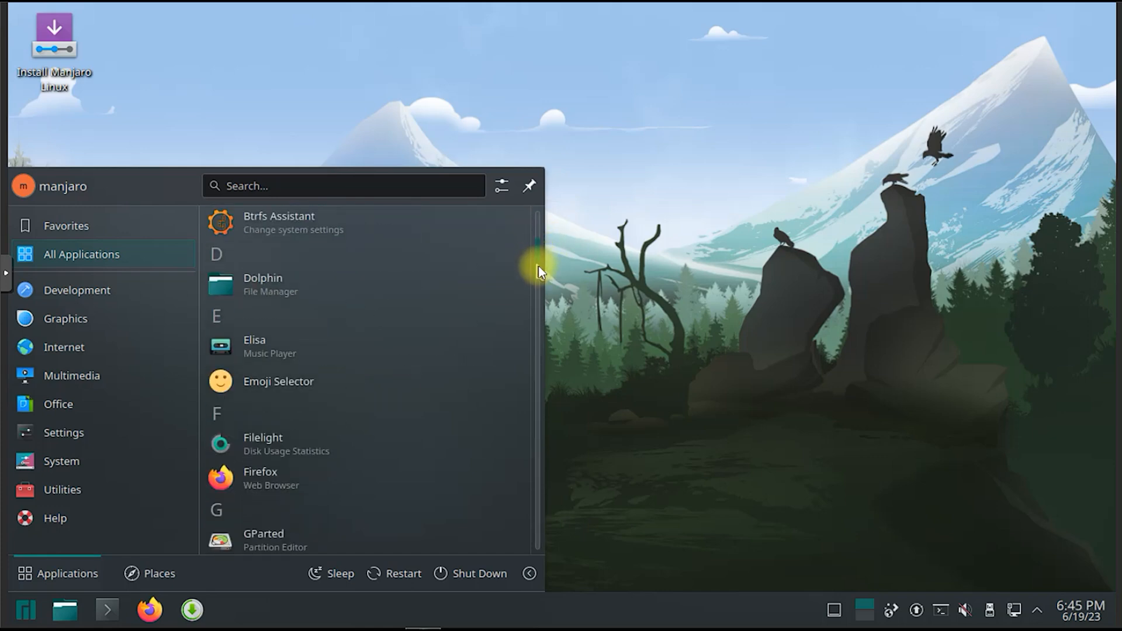
pyautogui.scroll(-3)
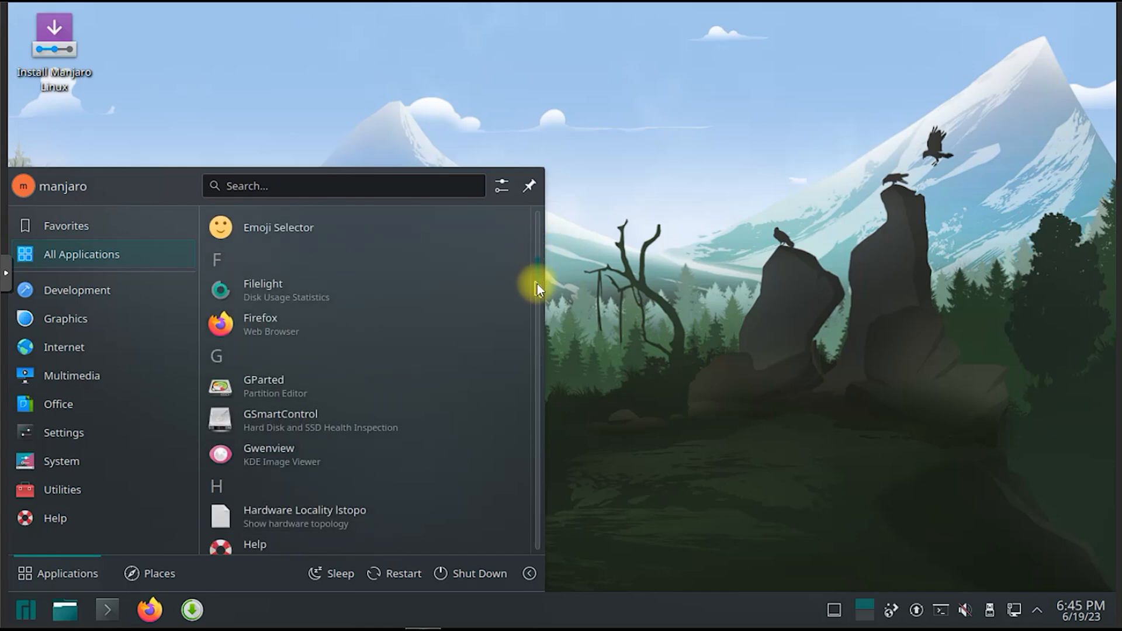
pyautogui.scroll(-3)
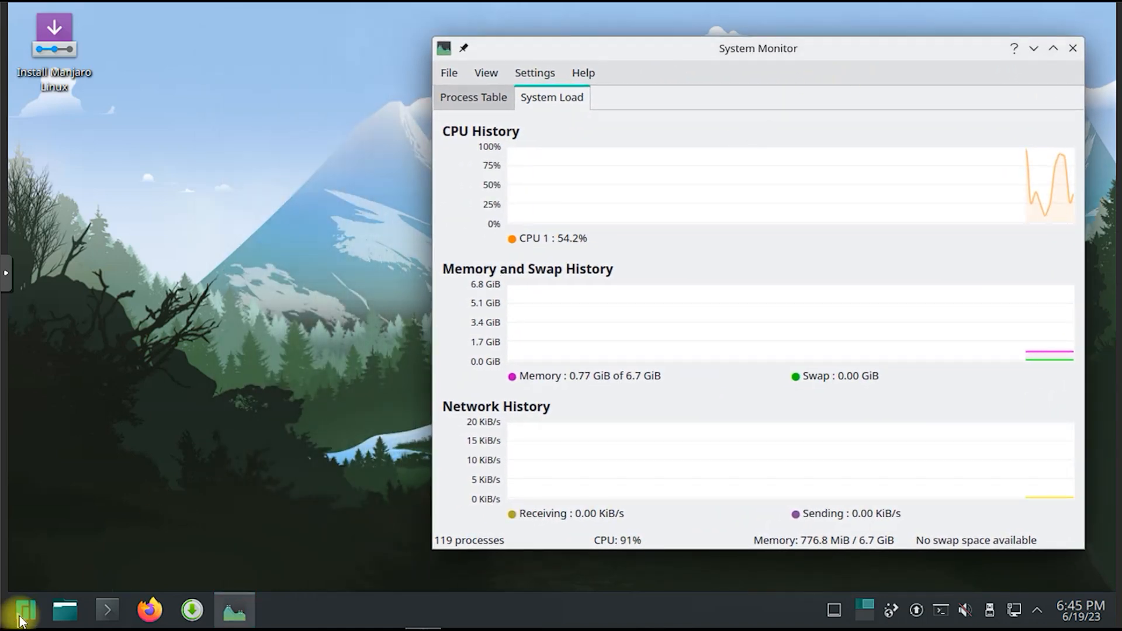
# Reopen the application launcher over System Monitor
pyautogui.click(23, 610)
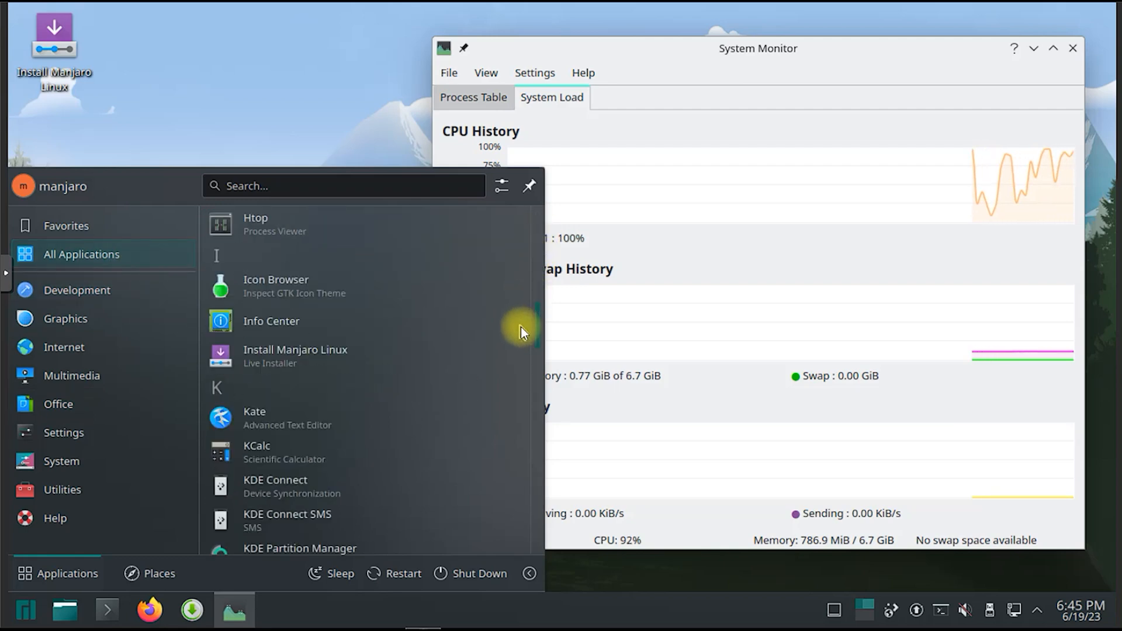
pyautogui.scroll(-3)
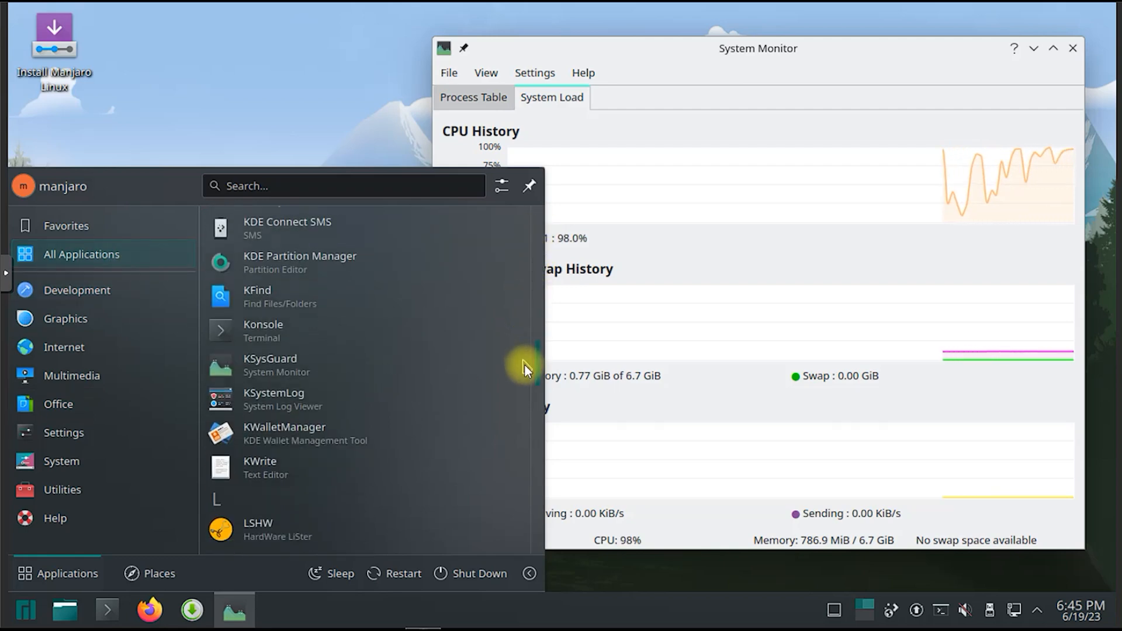
pyautogui.scroll(-3)
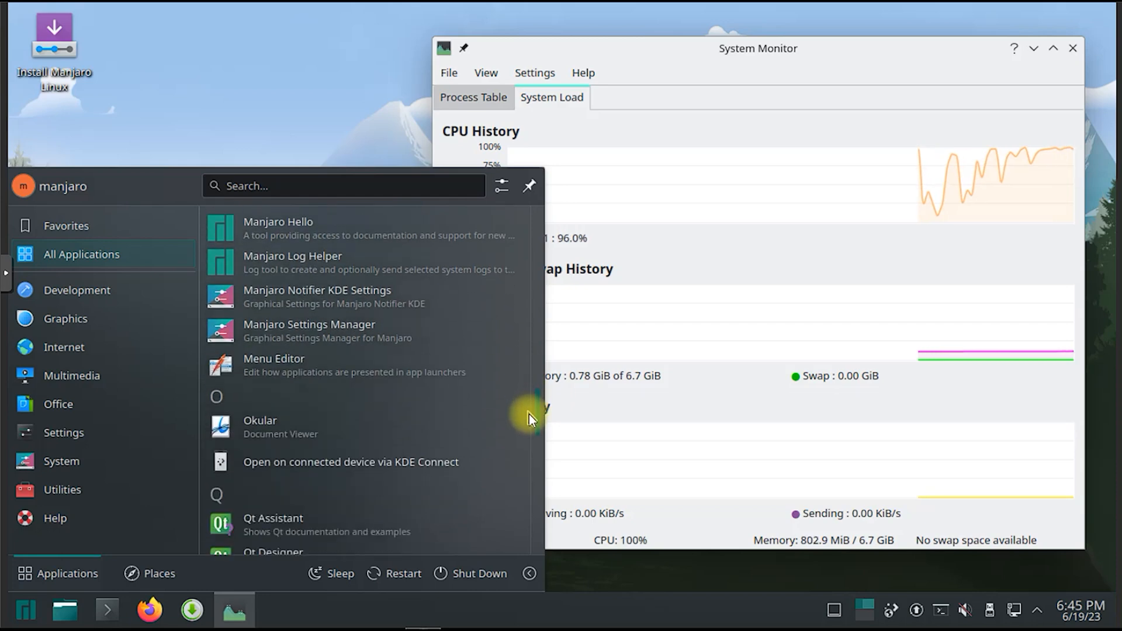
pyautogui.scroll(-3)
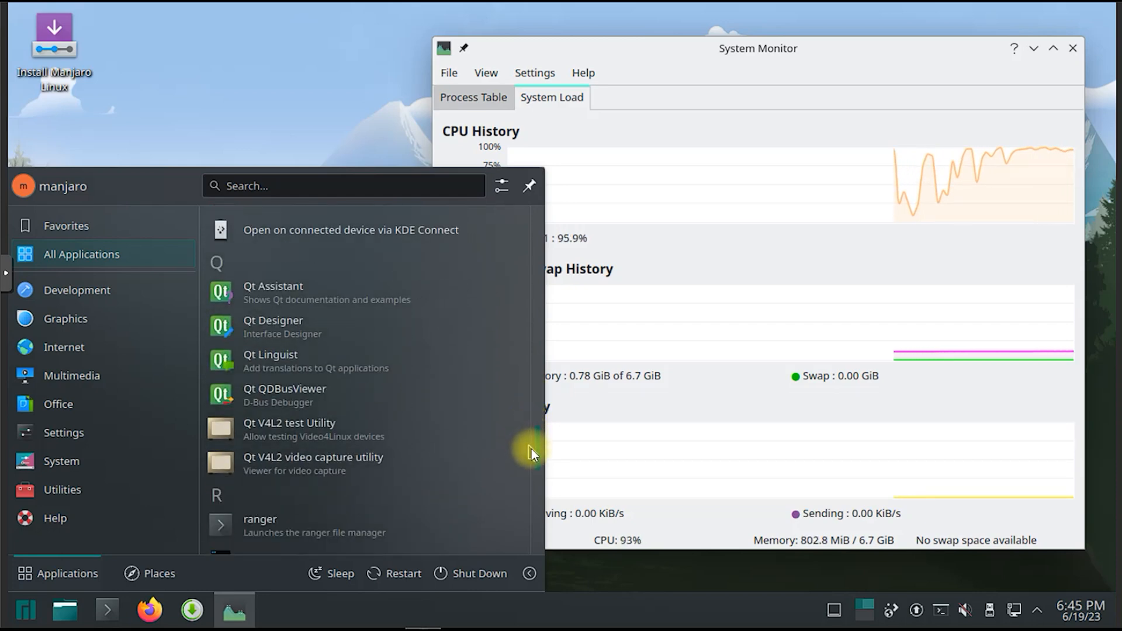
pyautogui.scroll(-3)
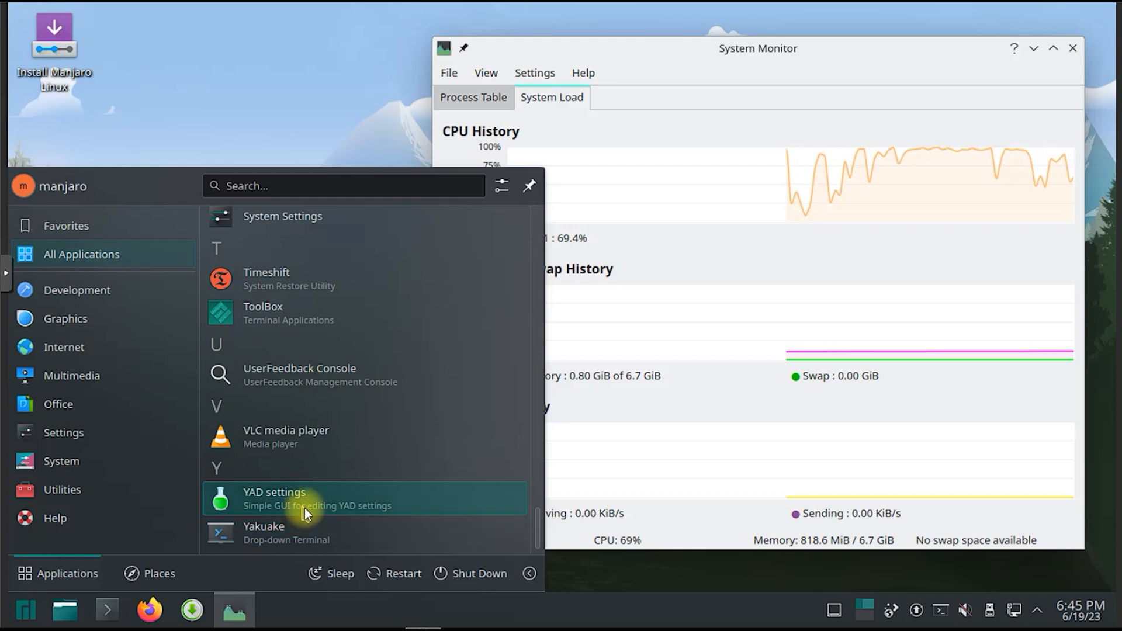
pyautogui.moveTo(132, 392)
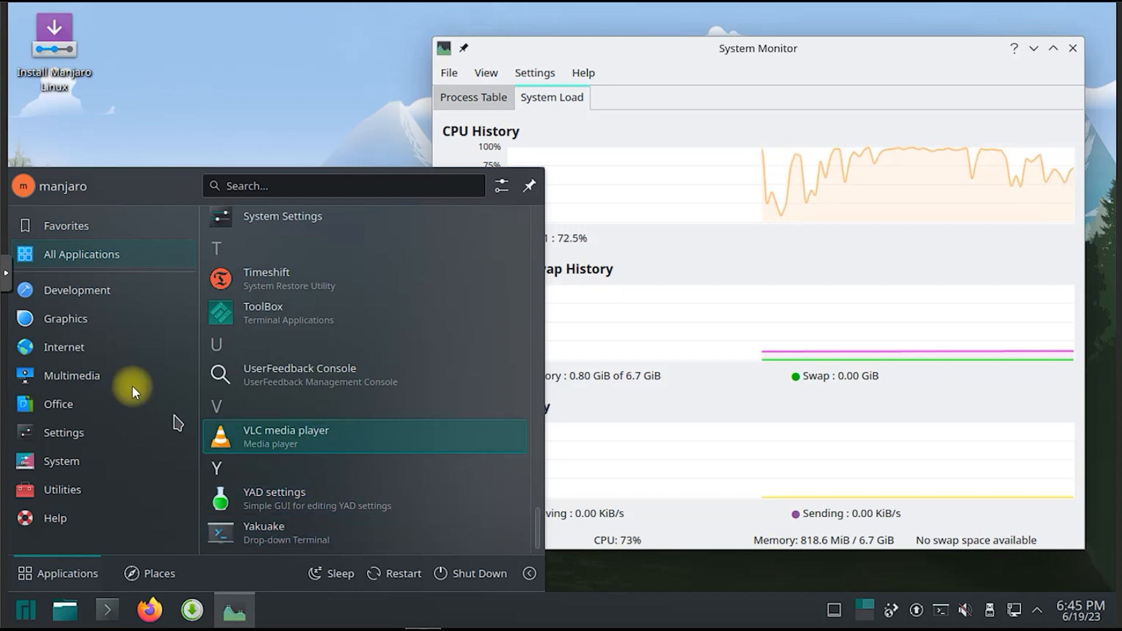
pyautogui.click(62, 489)
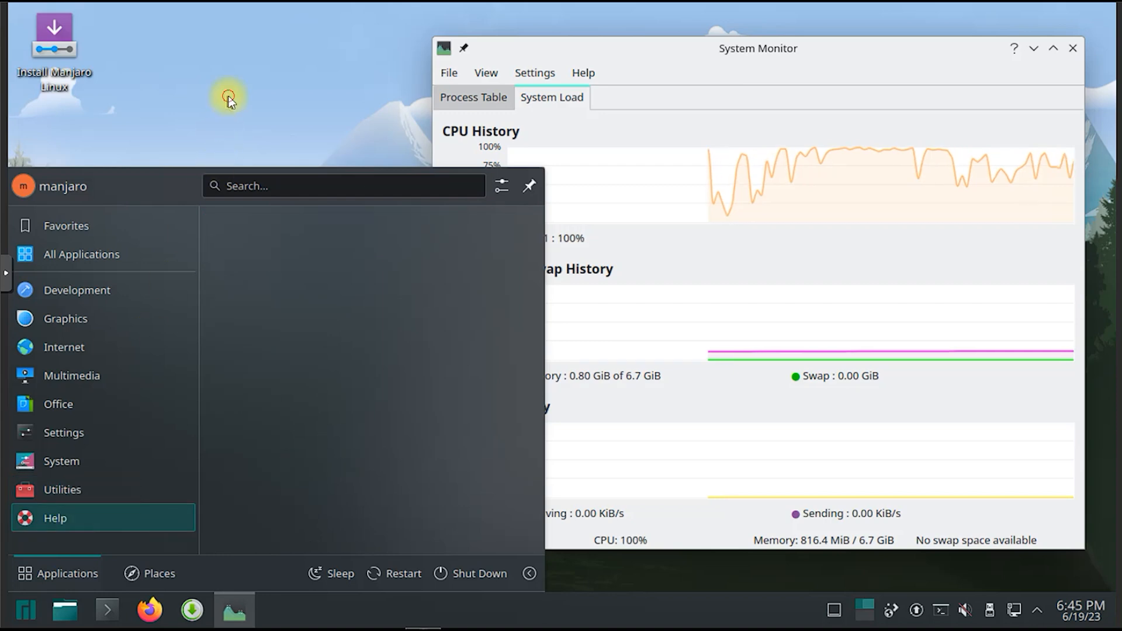
# Dismiss the application launcher
pyautogui.click(25, 610)
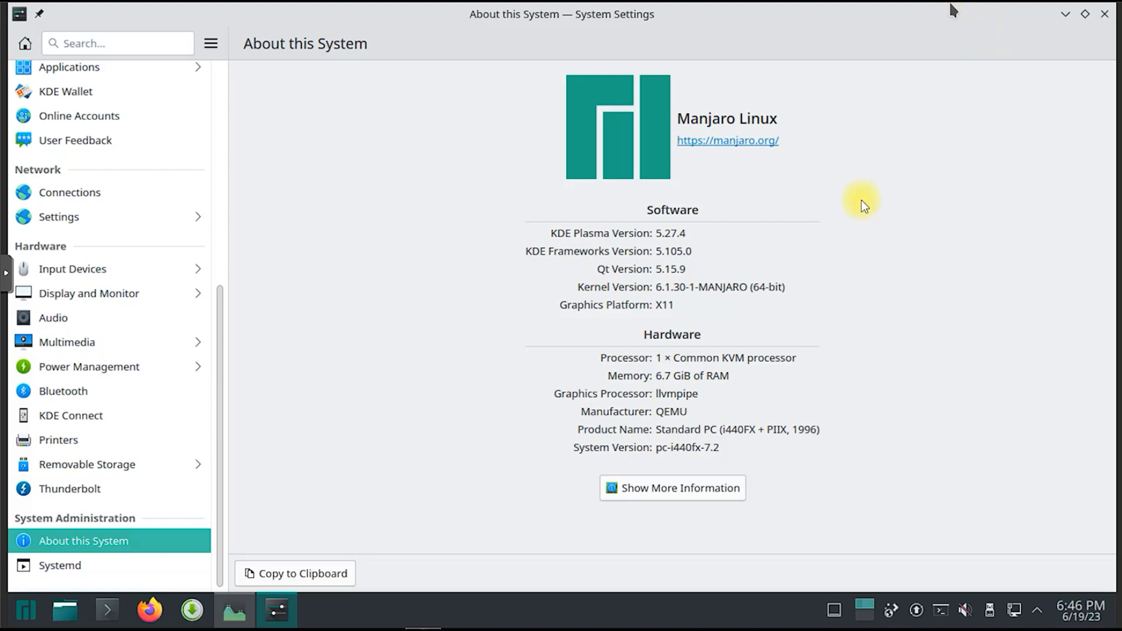
pyautogui.moveTo(715, 208)
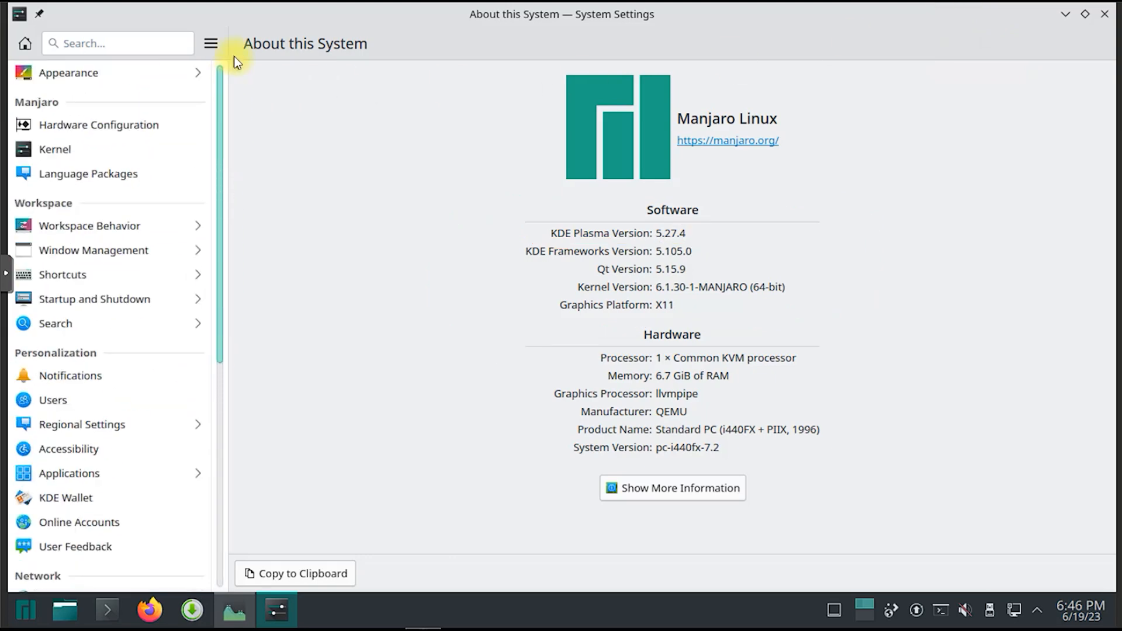
# Apply the Oxygen global theme from the appearance settings
pyautogui.click(68, 73)
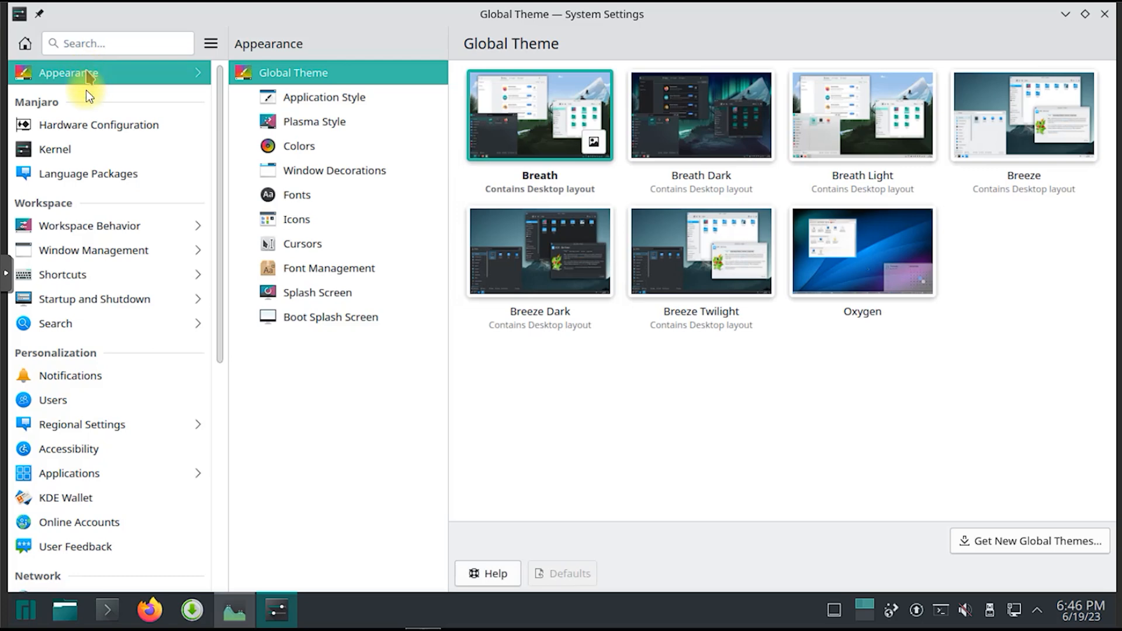
pyautogui.moveTo(879, 166)
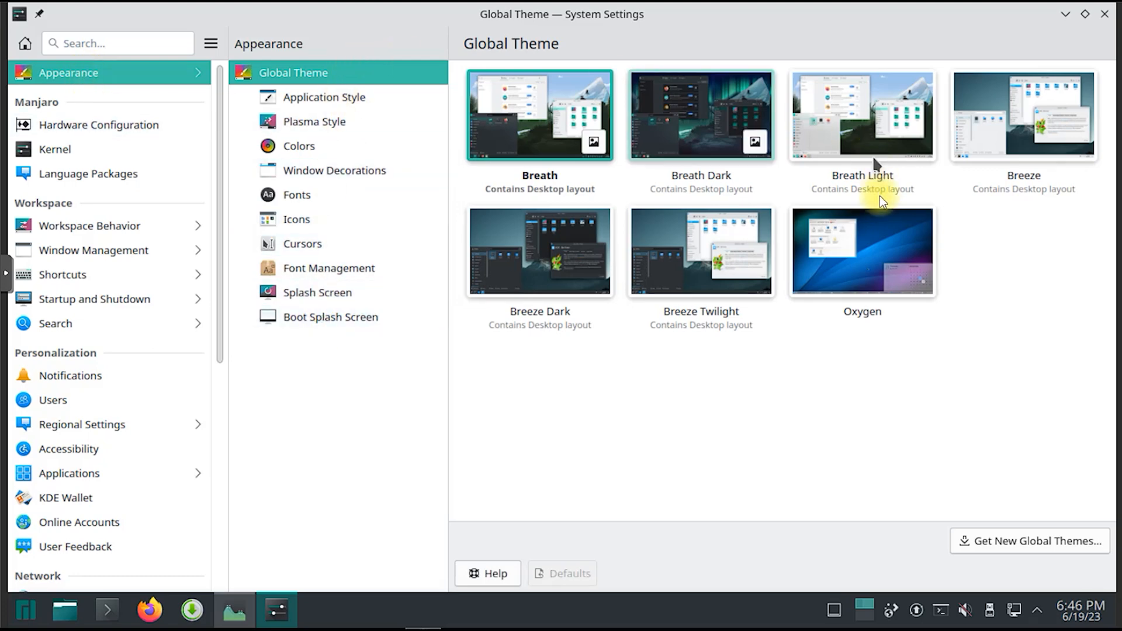
pyautogui.click(861, 252)
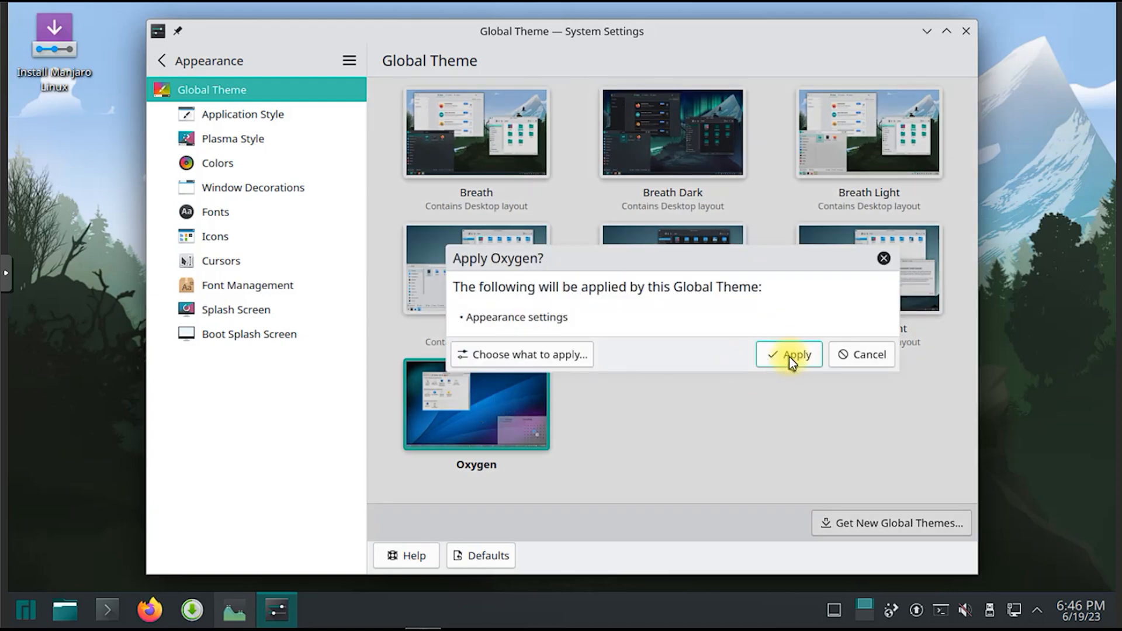
pyautogui.click(788, 354)
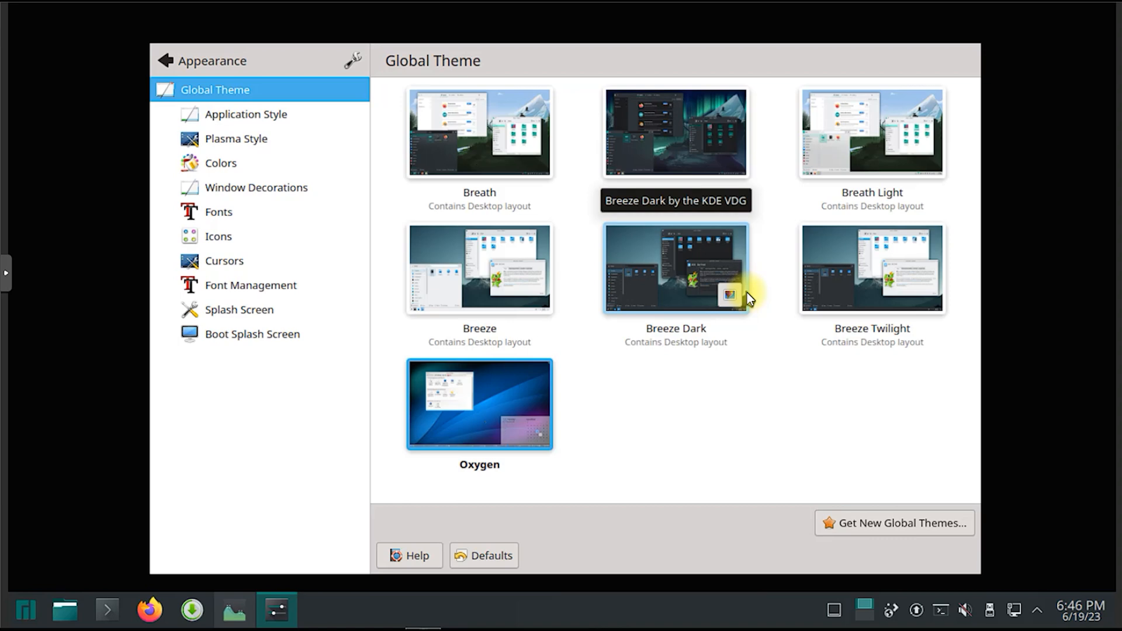
# Apply the Breeze Twilight global theme, then close System Settings
pyautogui.click(870, 268)
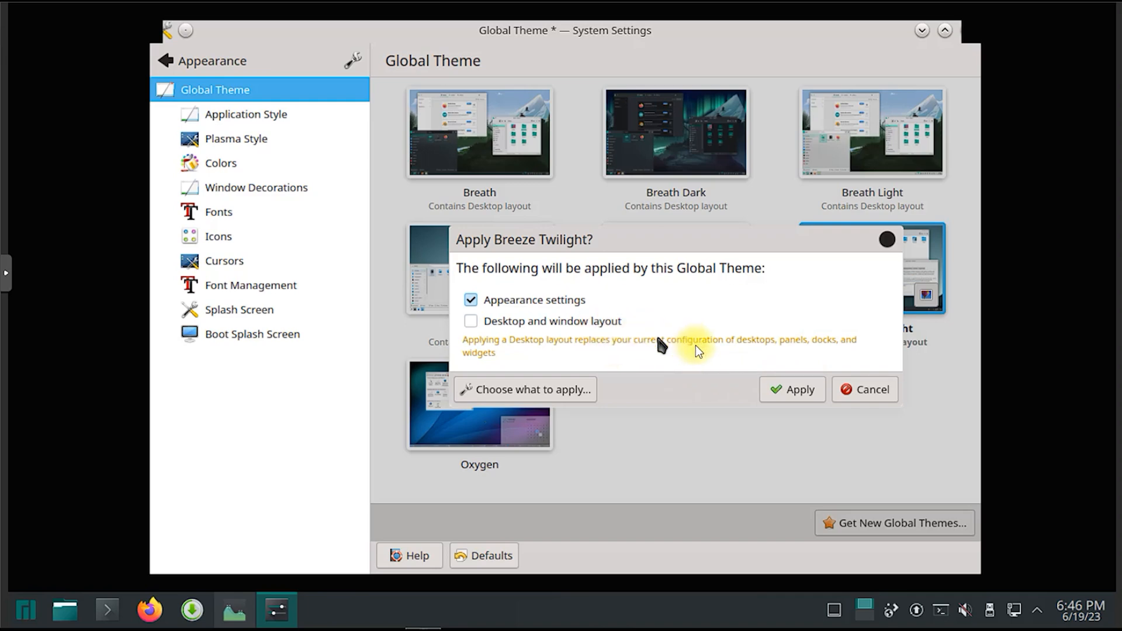
pyautogui.click(791, 389)
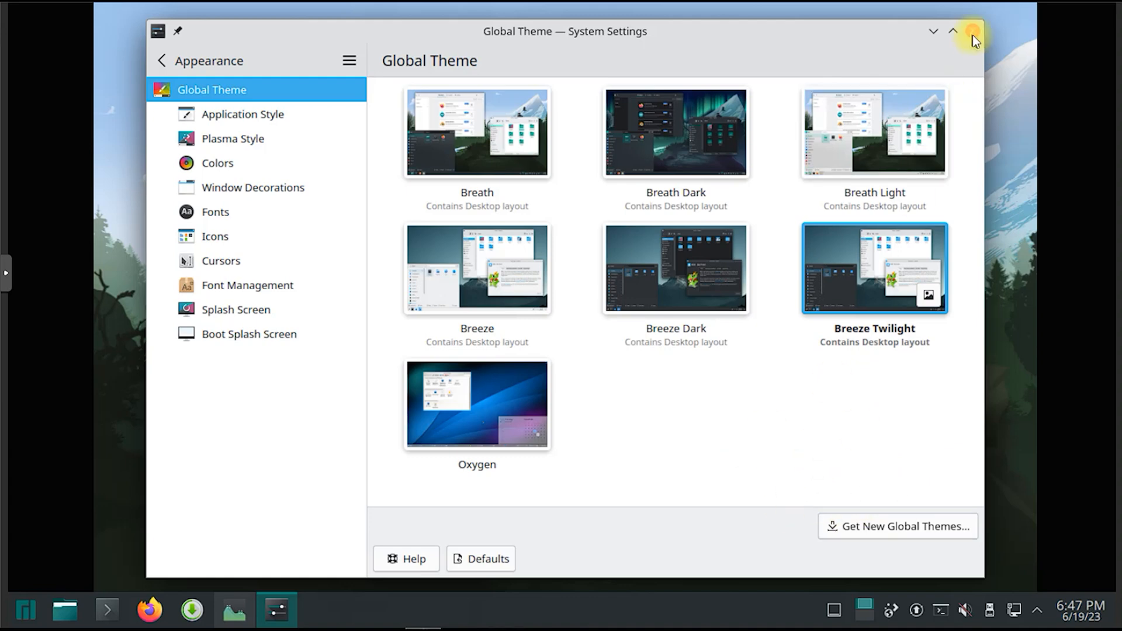
pyautogui.click(971, 31)
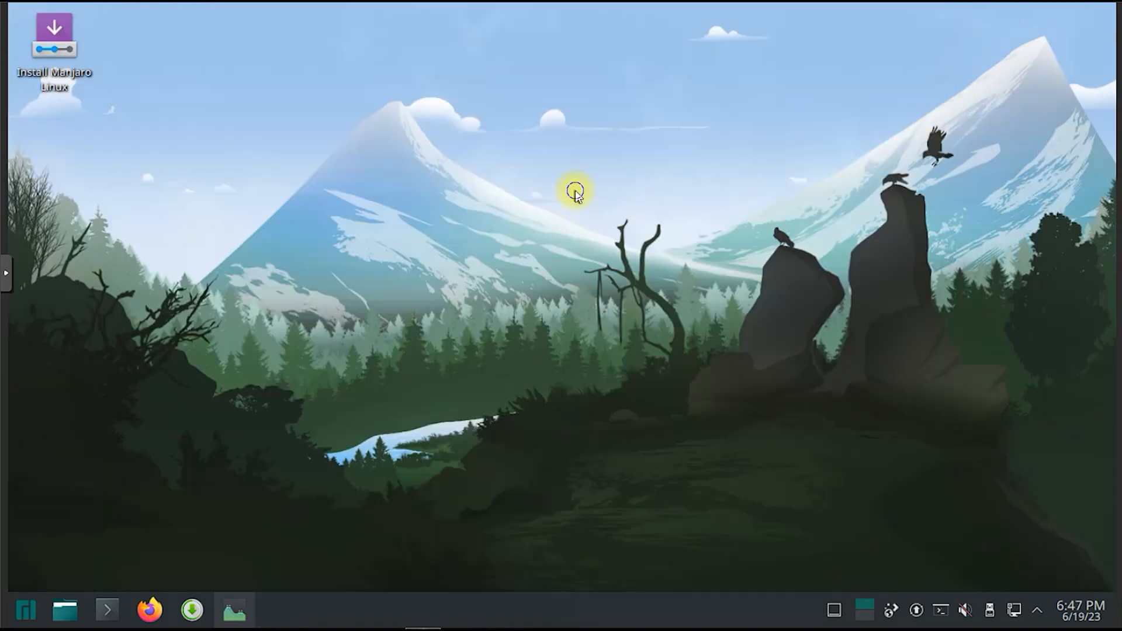
# Launch the Manjaro installer and reach Partitions, erasing the 32 GiB QEMU disk with ext4
pyautogui.click(54, 36)
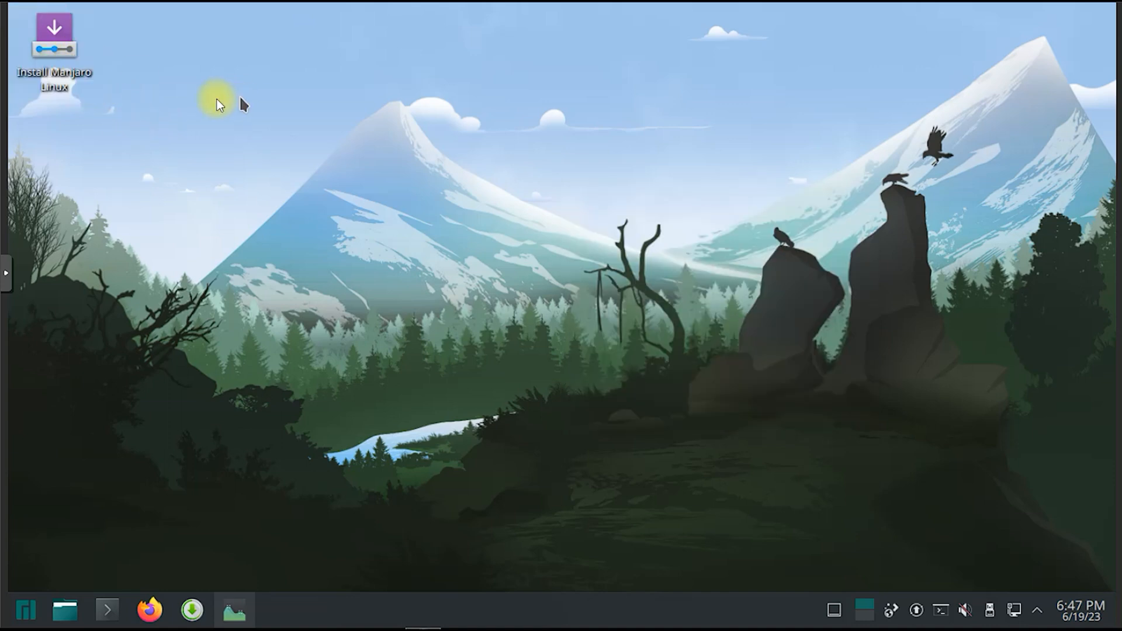
pyautogui.doubleClick(54, 35)
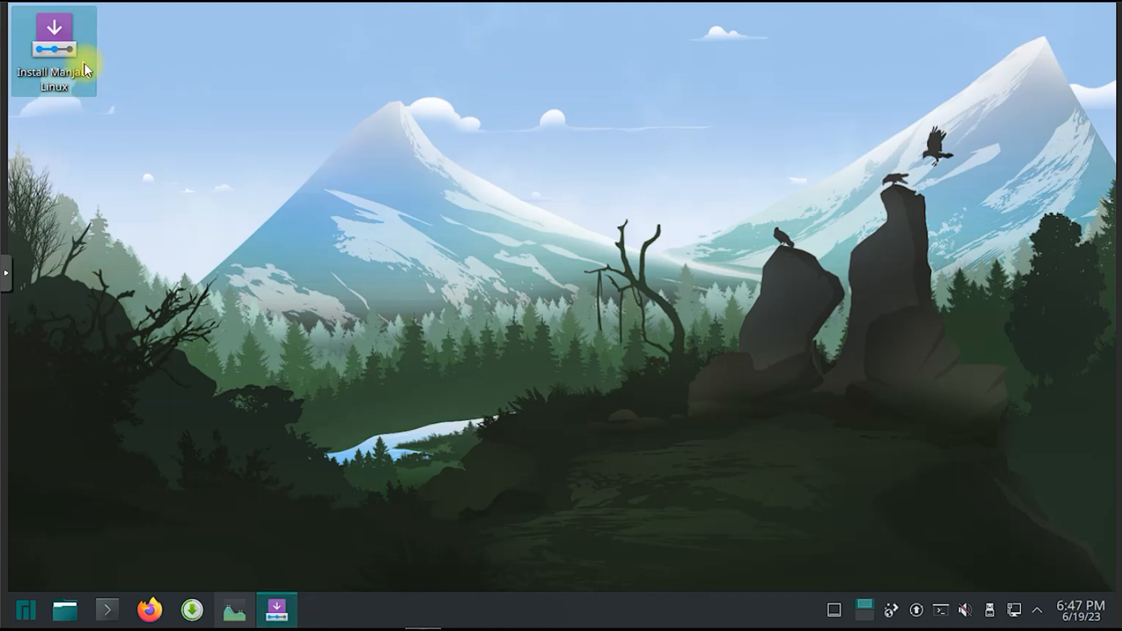
pyautogui.doubleClick(53, 51)
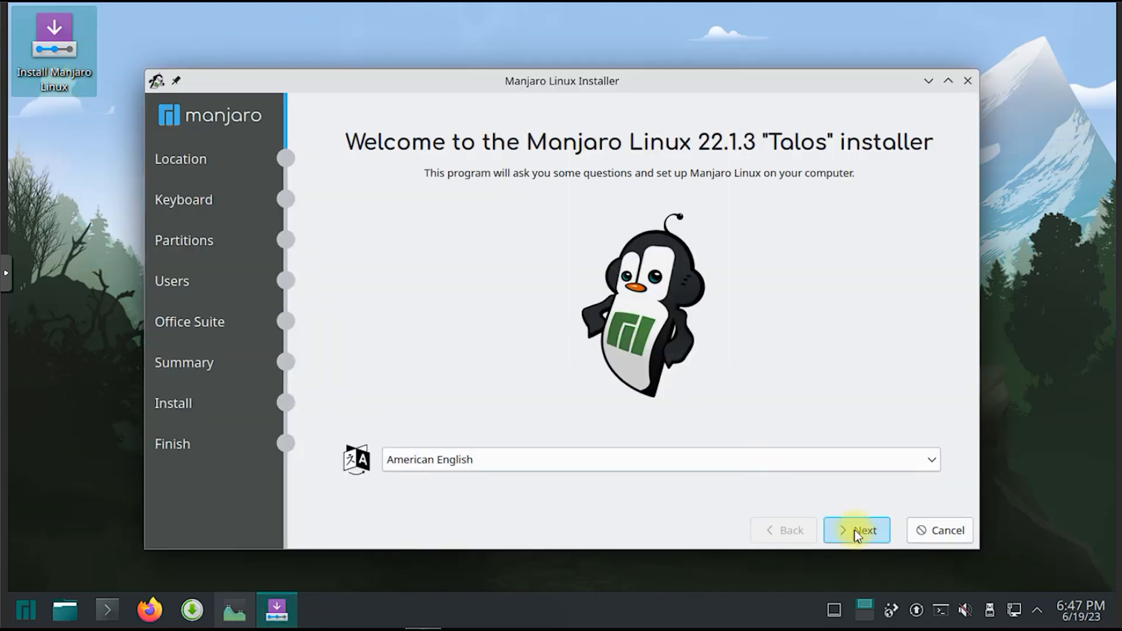
pyautogui.click(856, 530)
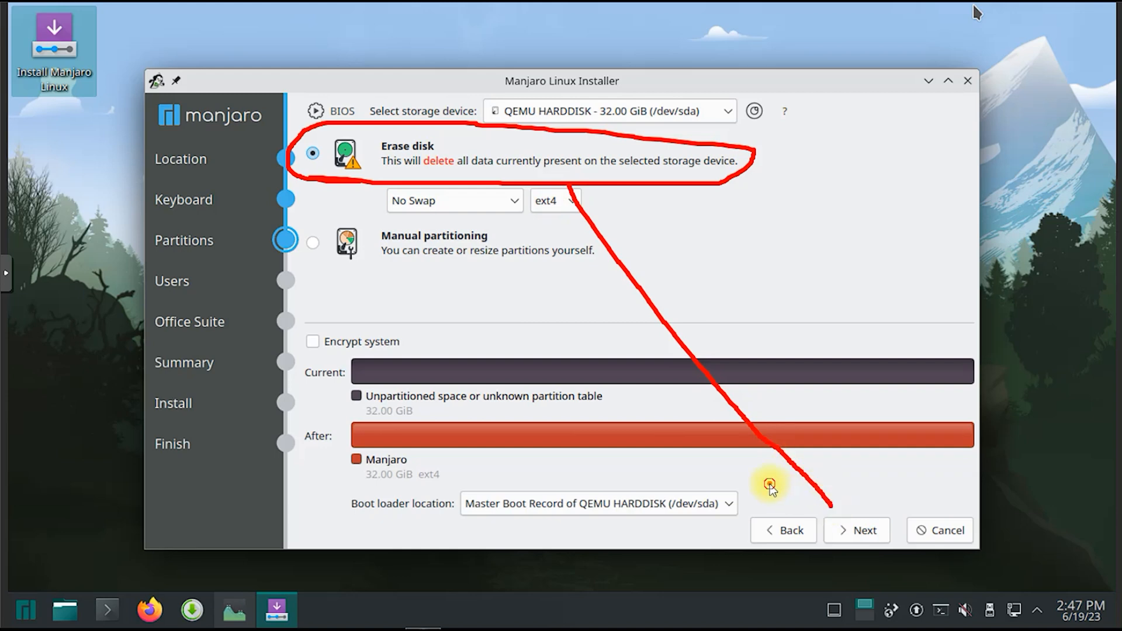
# Fill in the user account as 'tcp', pick FreeOffice, and reach the Summary page
pyautogui.click(856, 530)
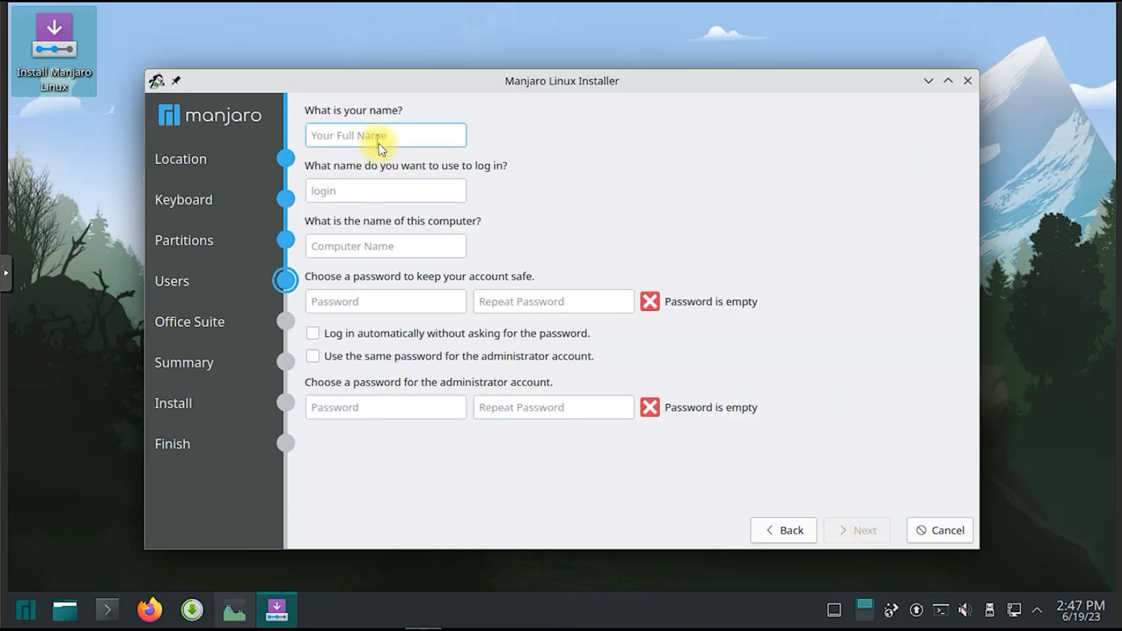
pyautogui.write('tcp')
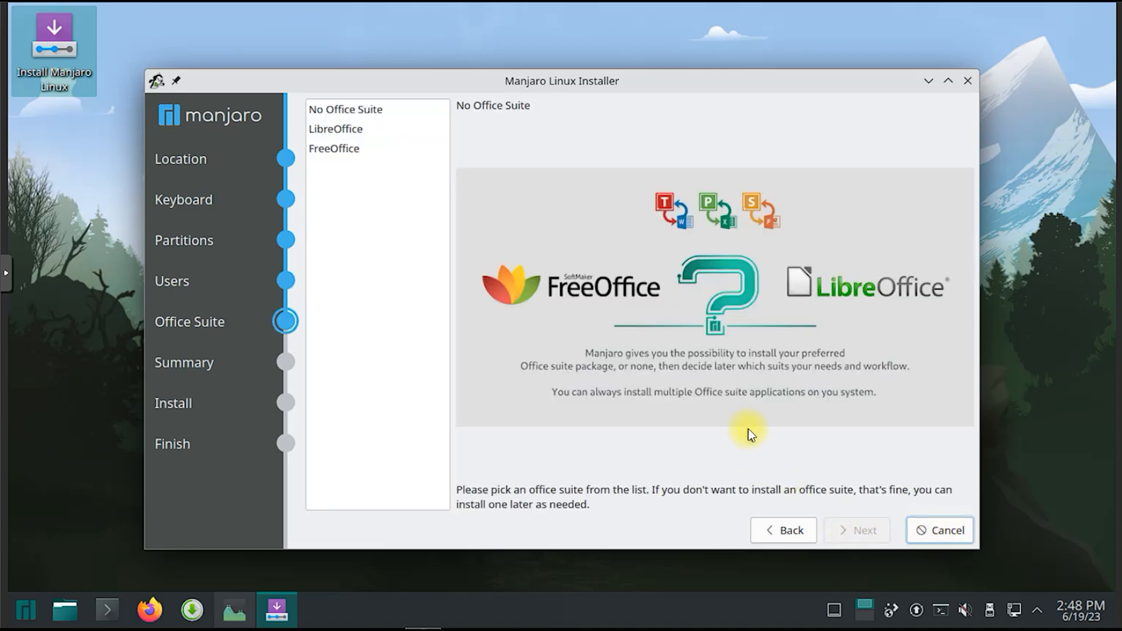
pyautogui.click(334, 148)
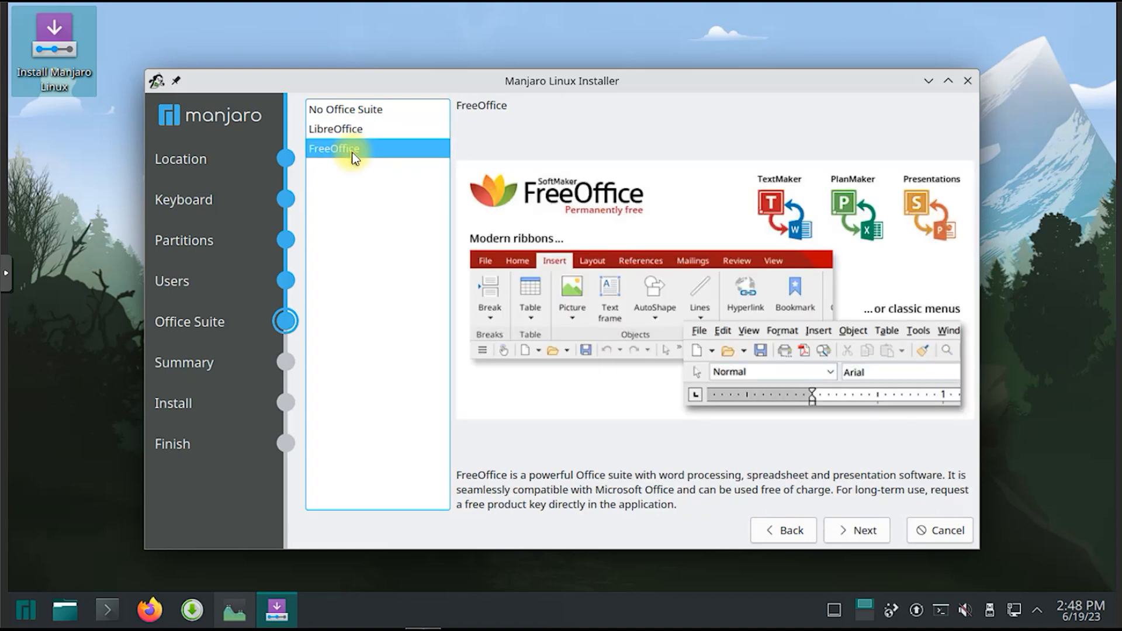
pyautogui.click(855, 530)
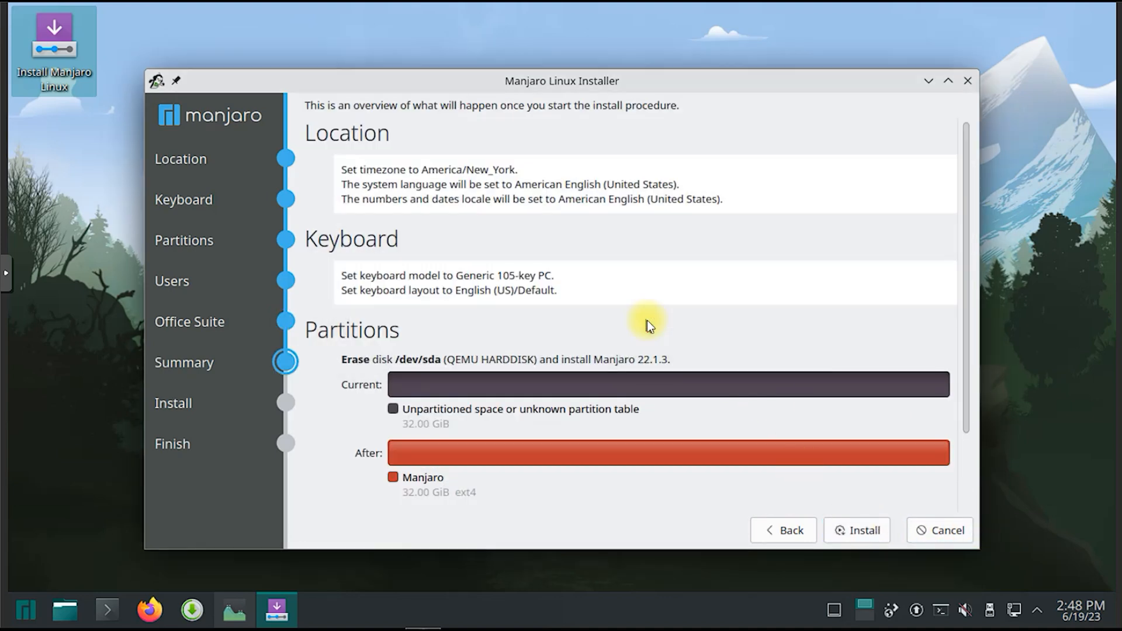
# Install Manjaro onto the disk and reboot into the Manjaro Hello window
pyautogui.click(856, 530)
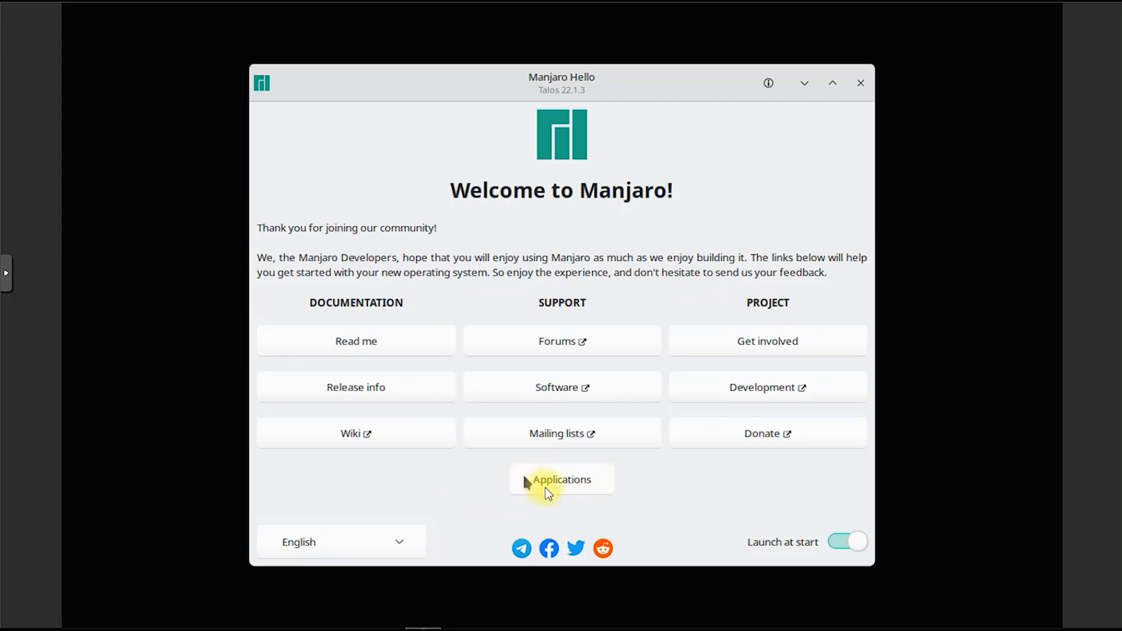
# Browse Manjaro Hello's application categories, then close the welcome window
pyautogui.click(561, 479)
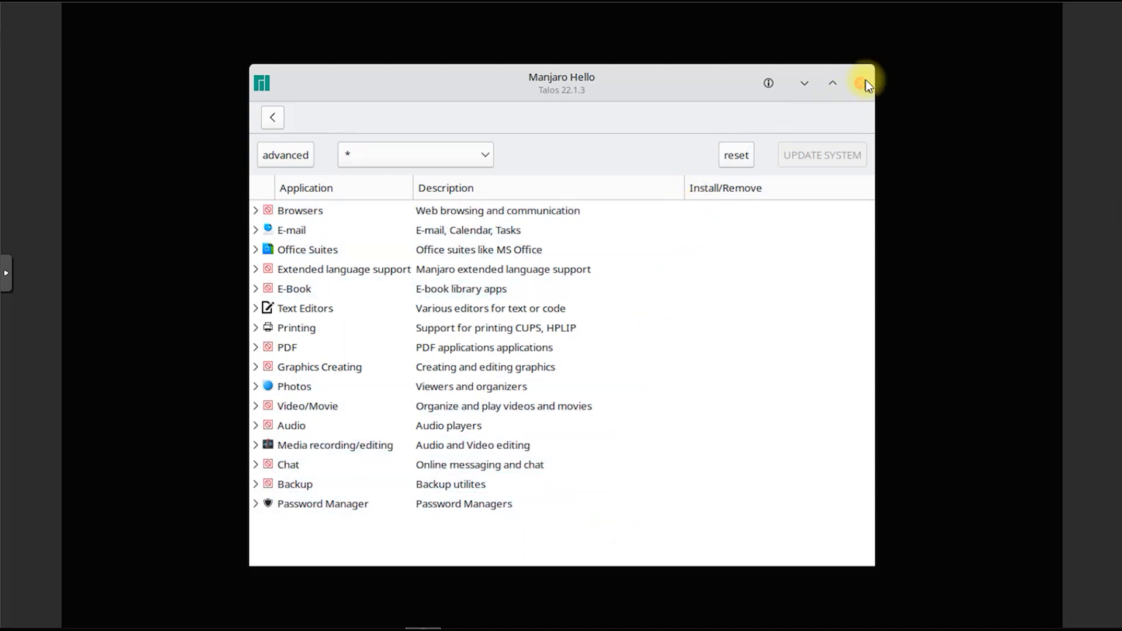
pyautogui.click(863, 83)
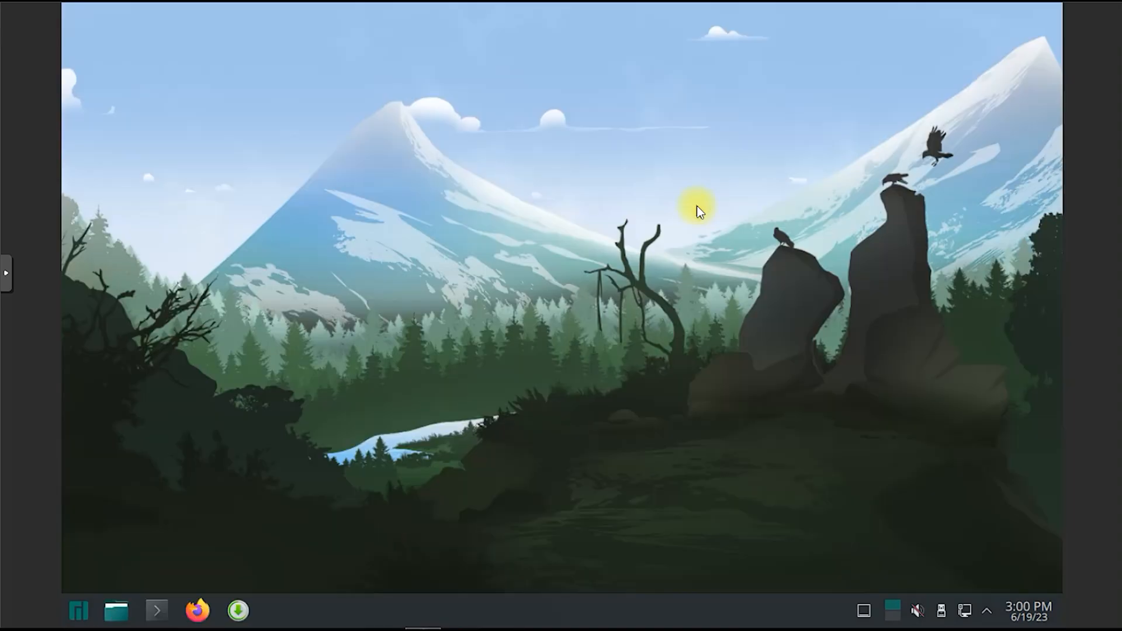
pyautogui.moveTo(233, 564)
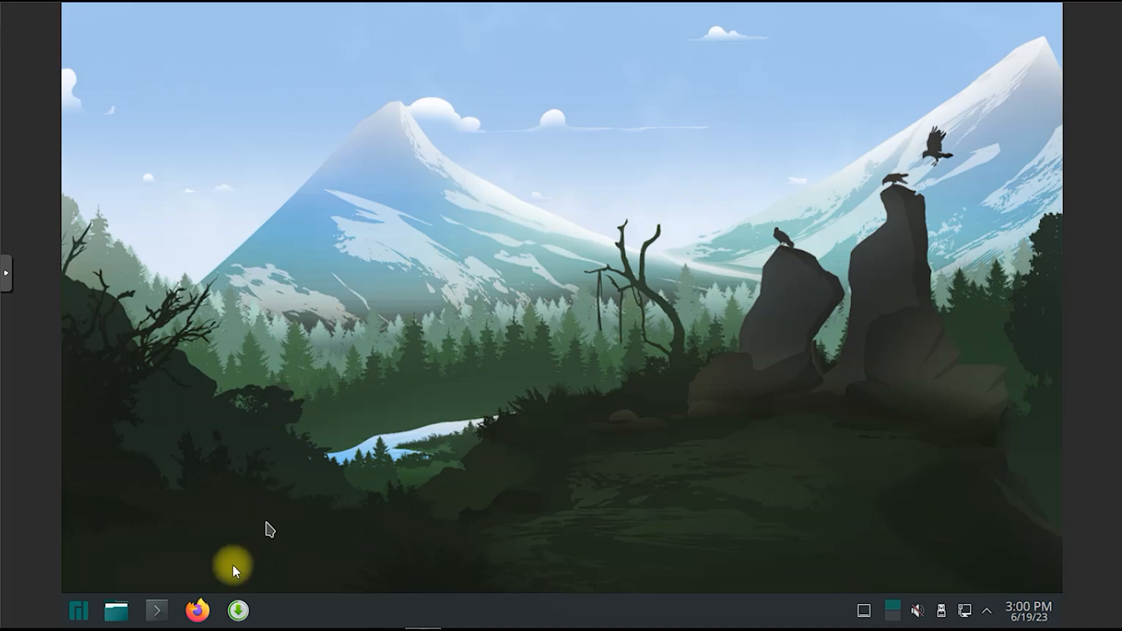
pyautogui.moveTo(77, 611)
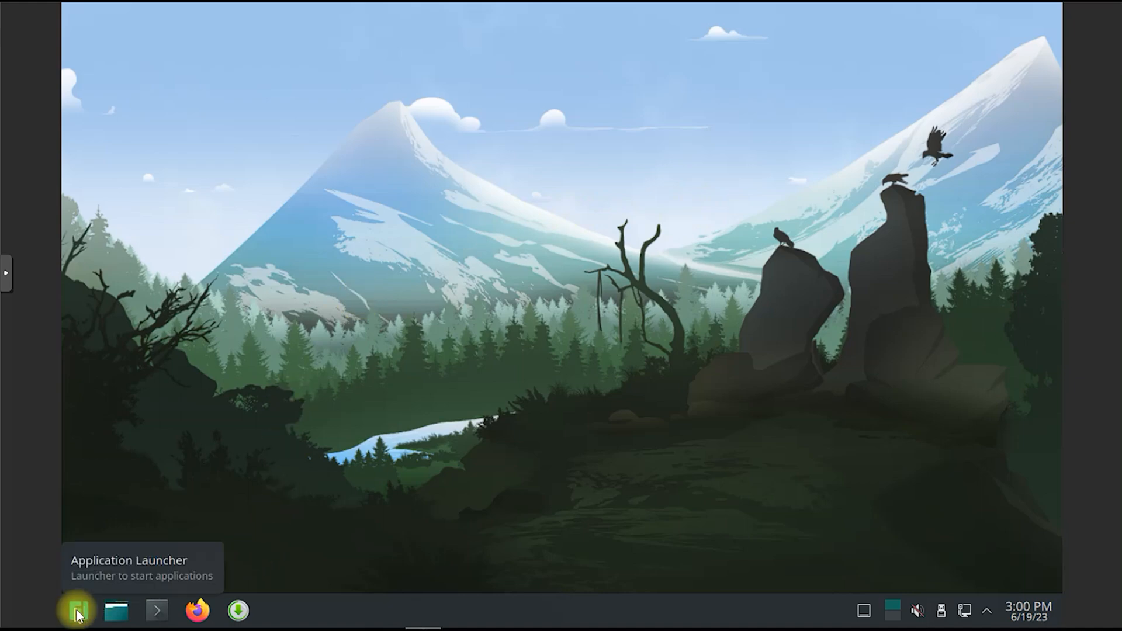
pyautogui.click(78, 611)
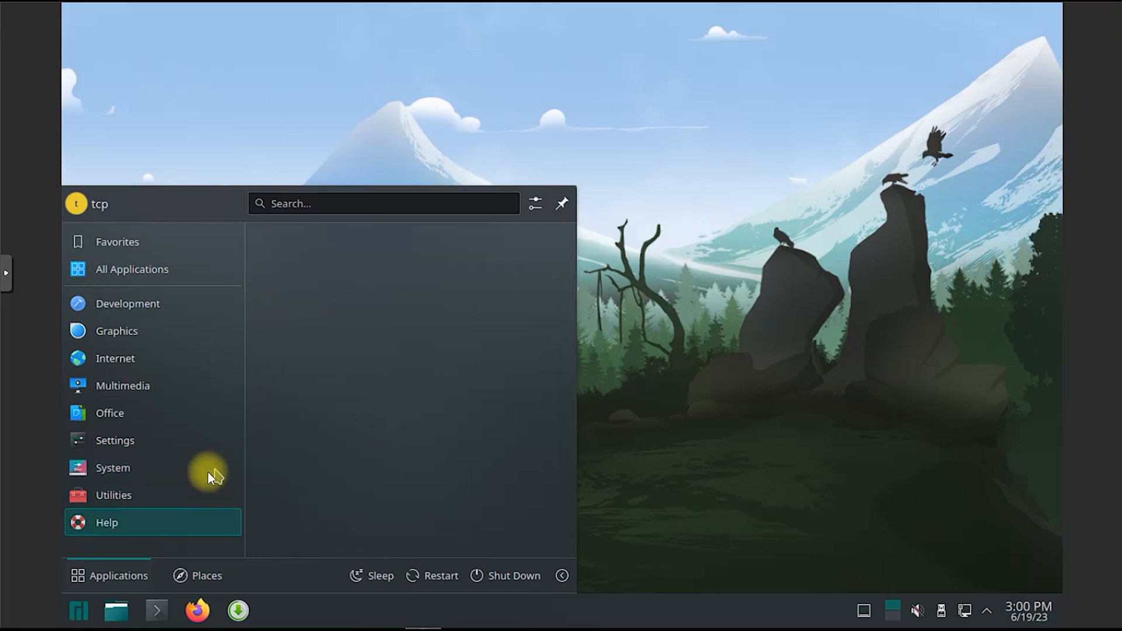
pyautogui.click(112, 468)
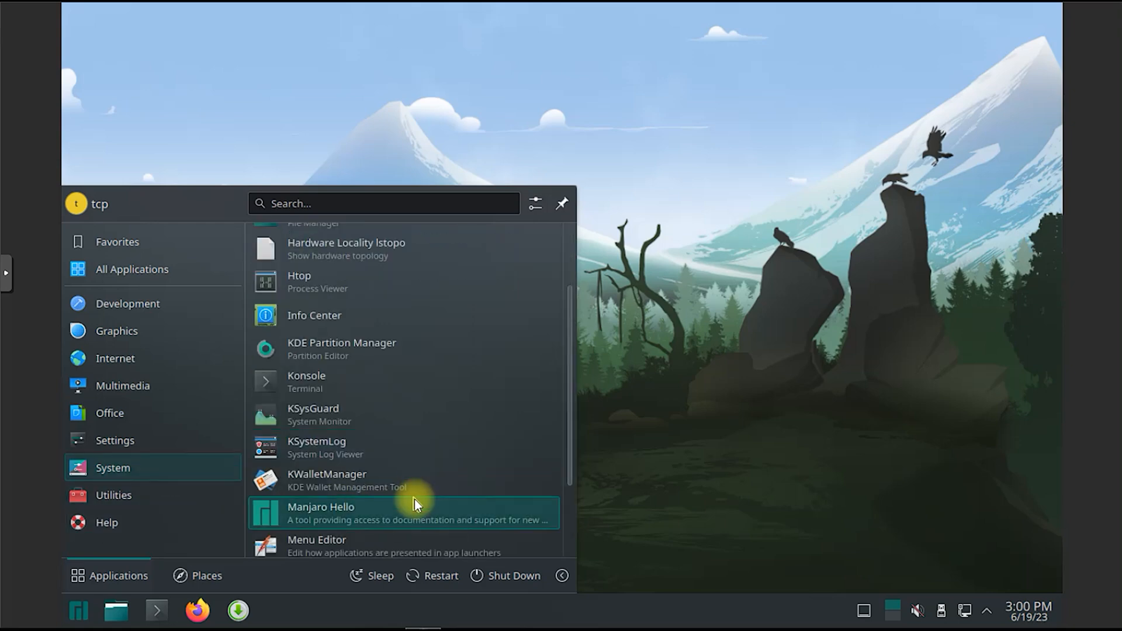
pyautogui.scroll(-3)
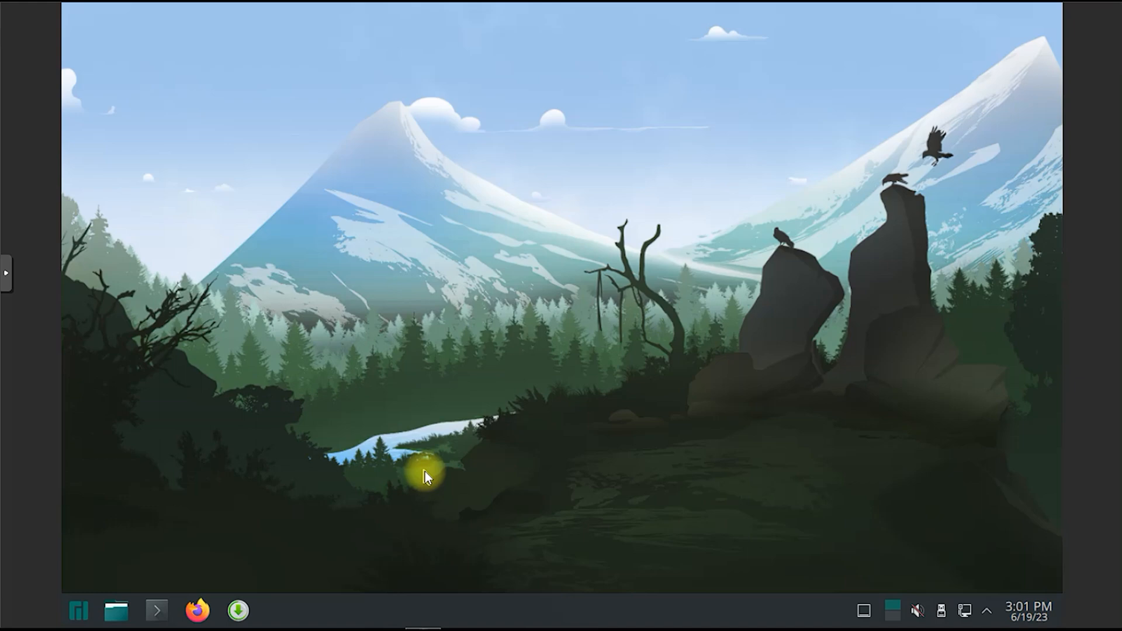
# Open System Monitor and visit its Applications, History and Processes pages in turn
pyautogui.click(277, 610)
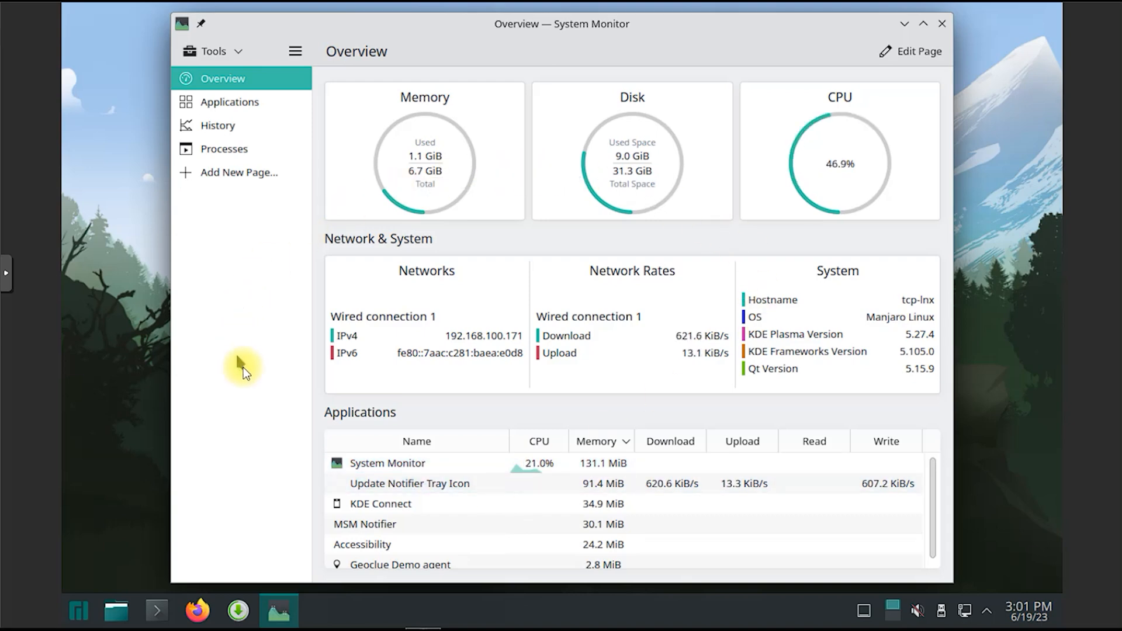
pyautogui.moveTo(278, 352)
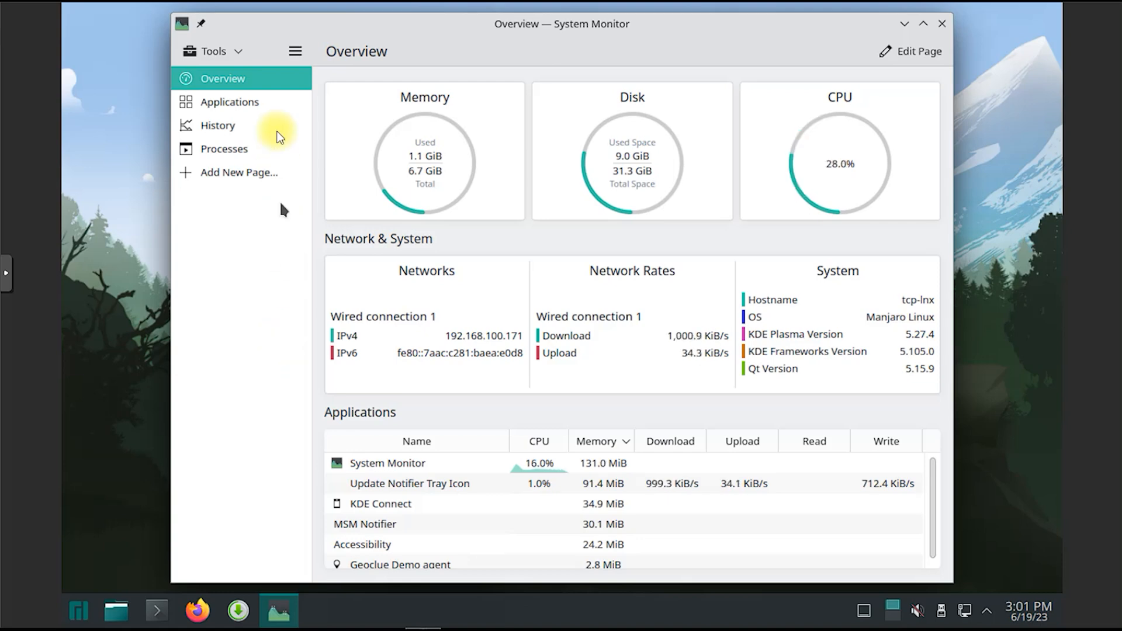
pyautogui.click(230, 102)
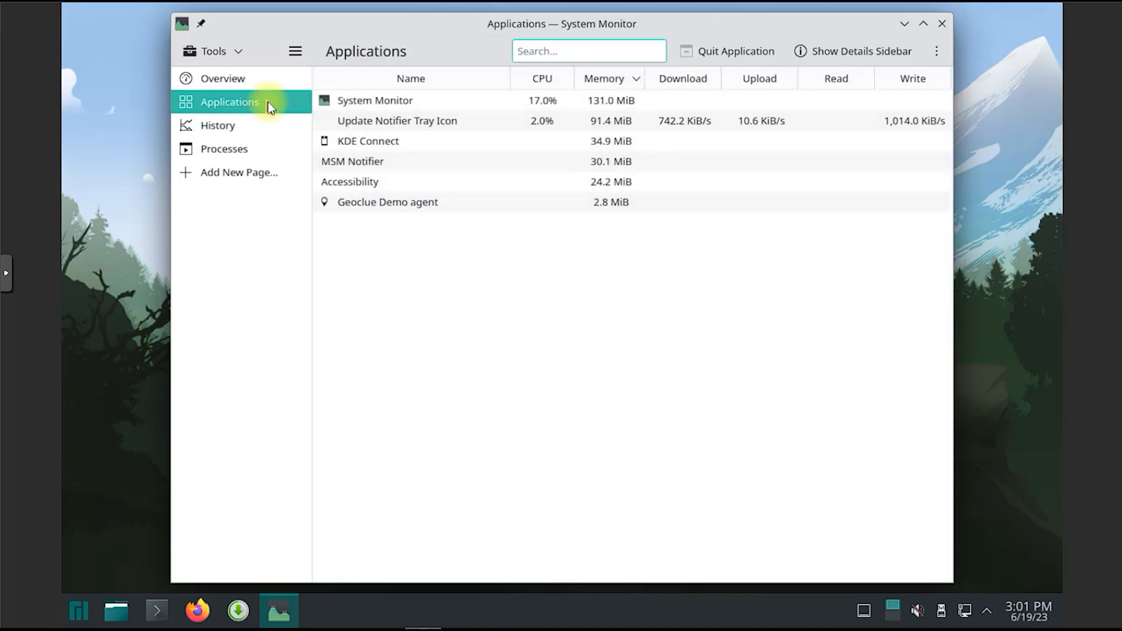
pyautogui.click(217, 125)
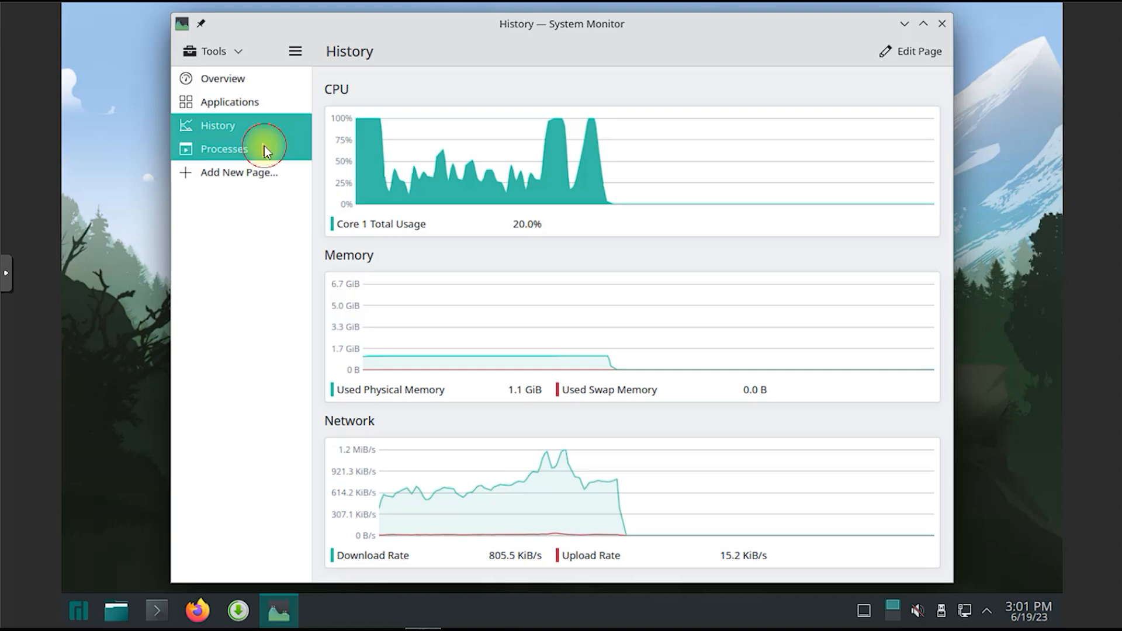
pyautogui.click(223, 149)
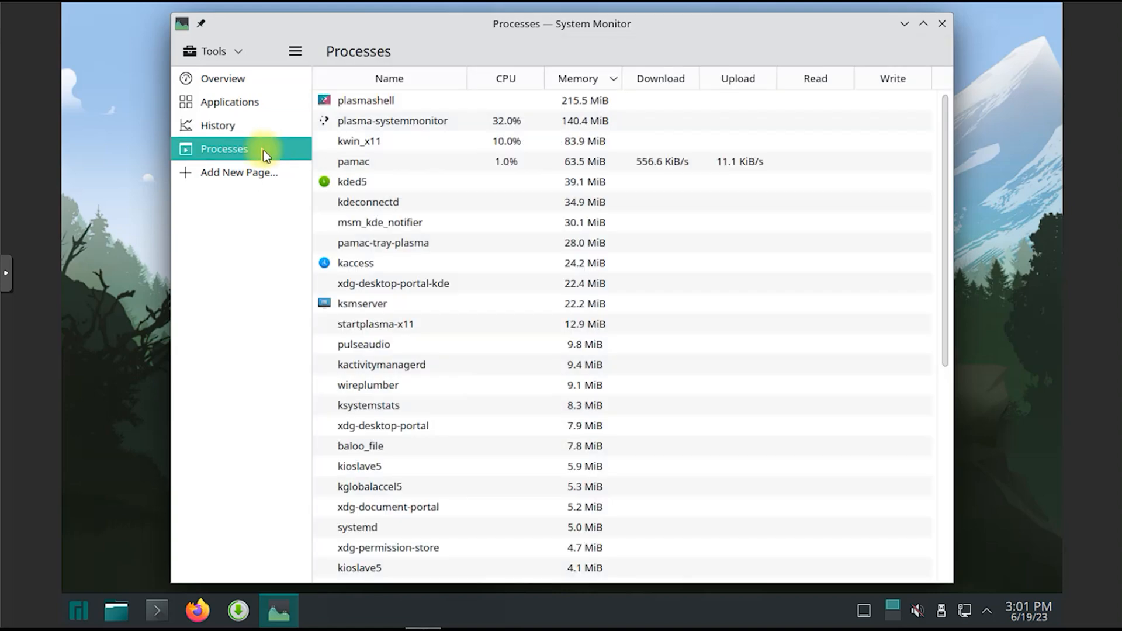